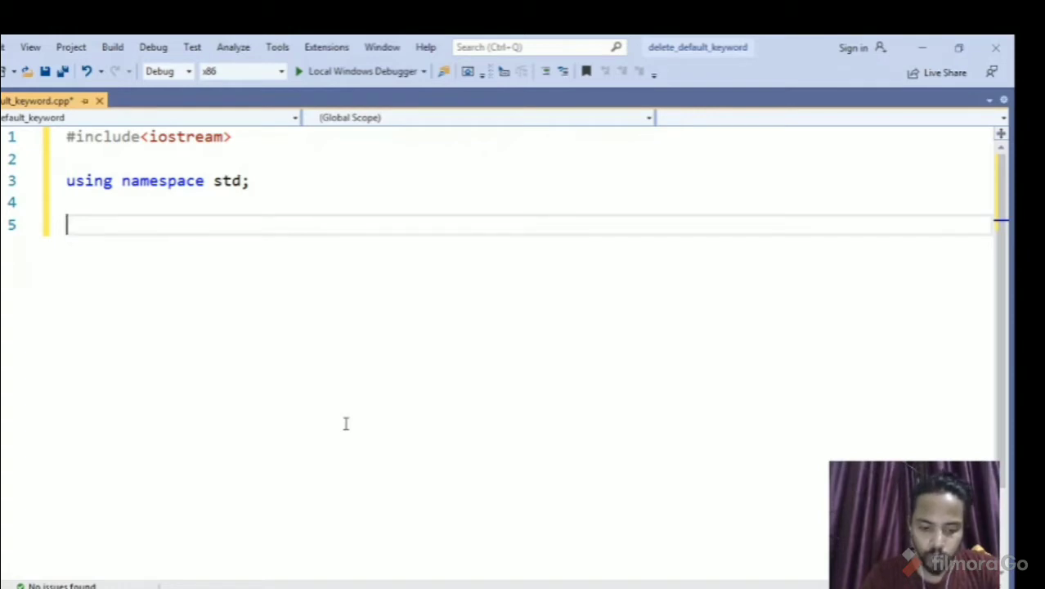
Step: Start class Person with a private section
text(class P)
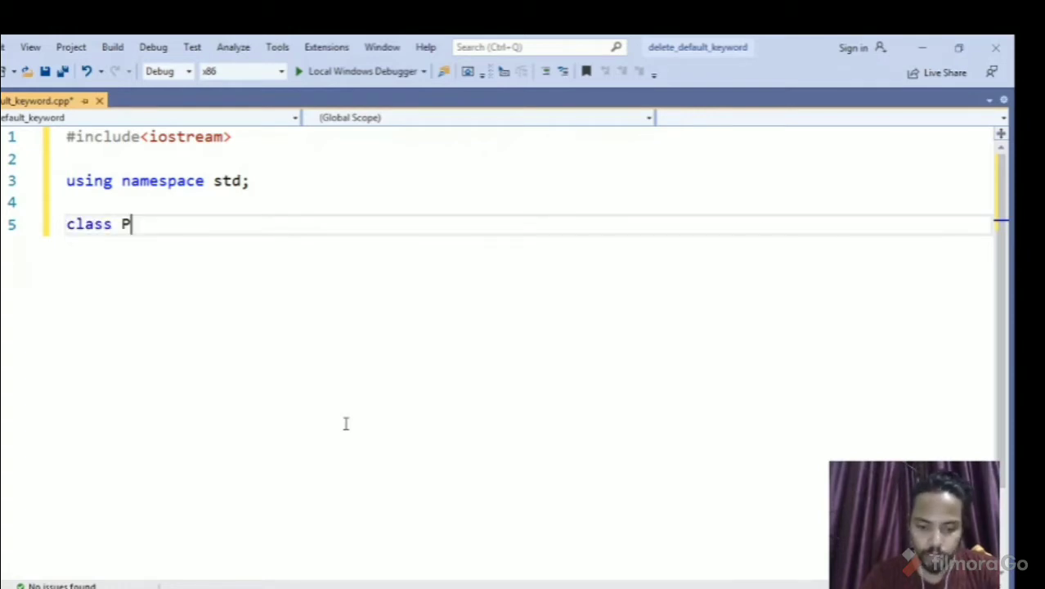
text(erson)
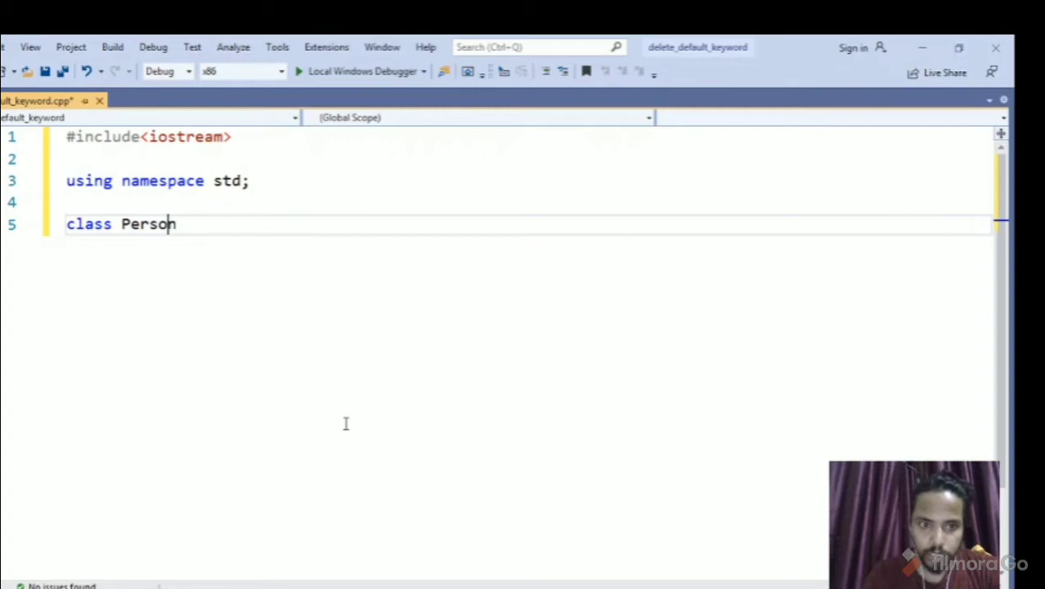
key(enter)
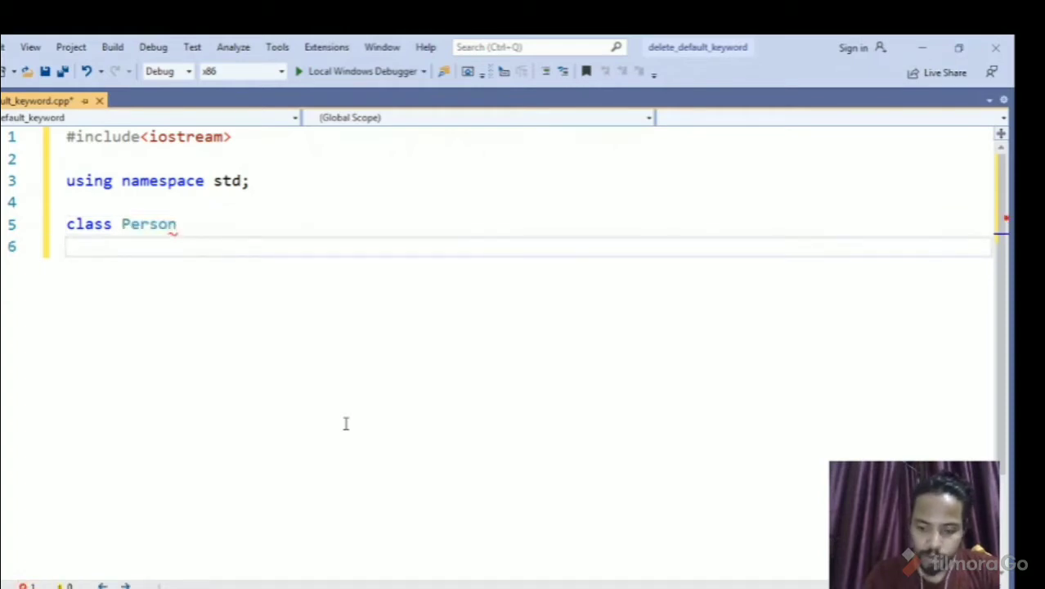
text({)
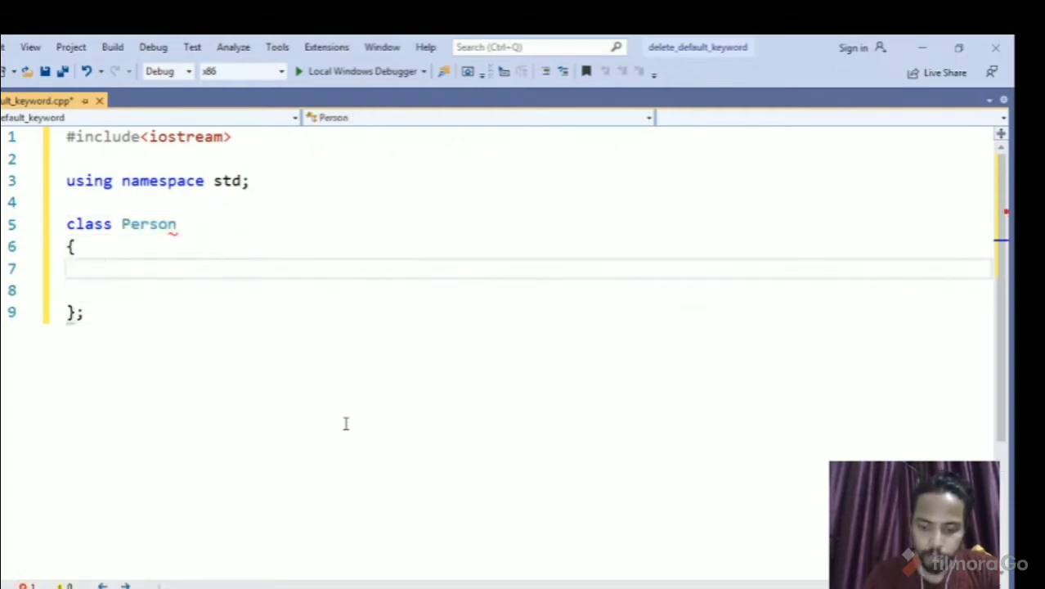
text(private:)
click(528, 290)
text(int mAge;)
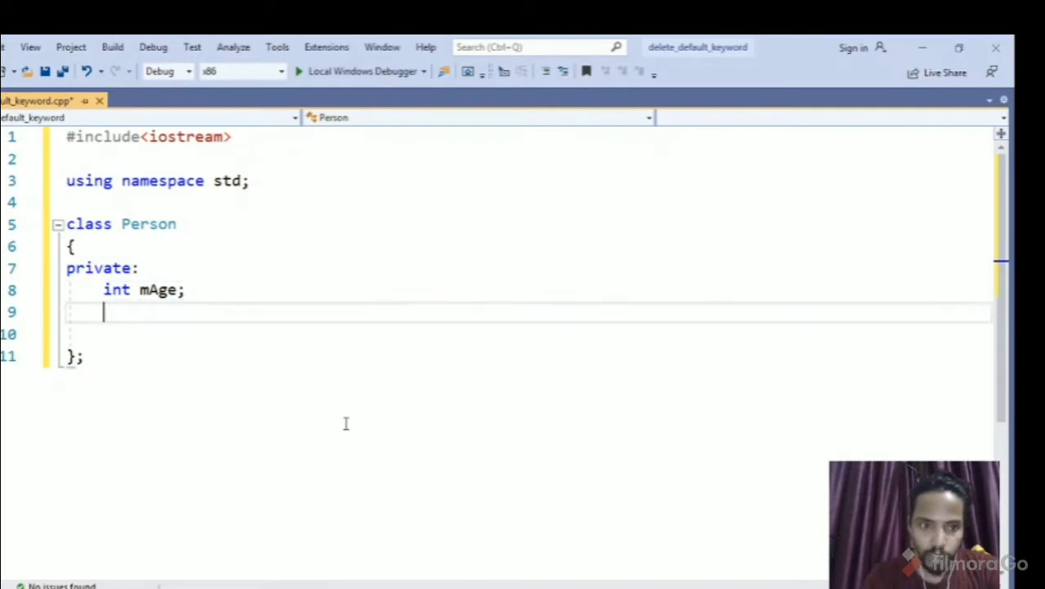
Step: Add a public section with a Person() constructor and remove its empty body
text(P)
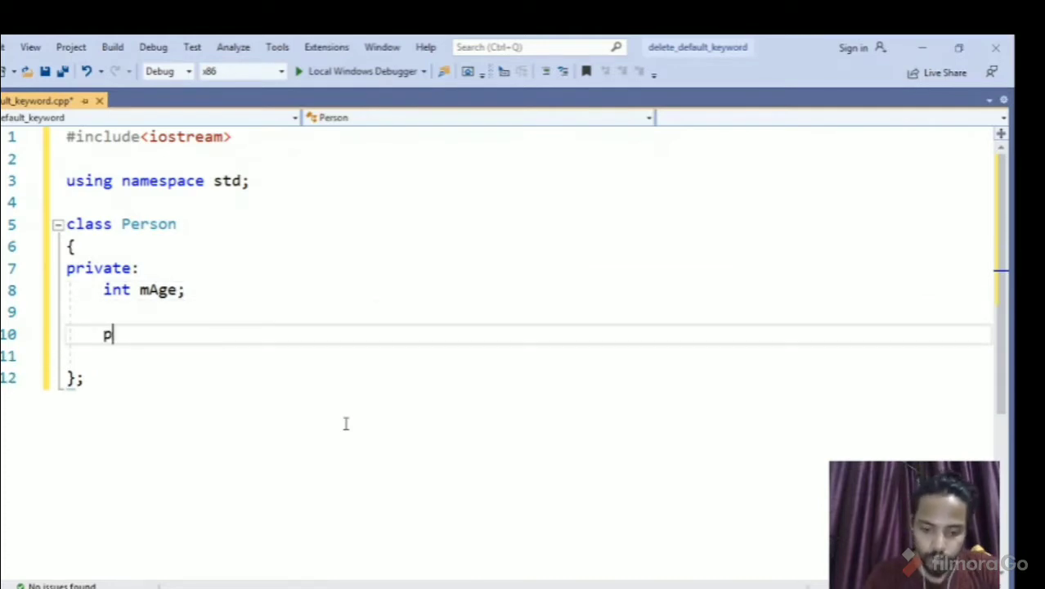
text(ublic:)
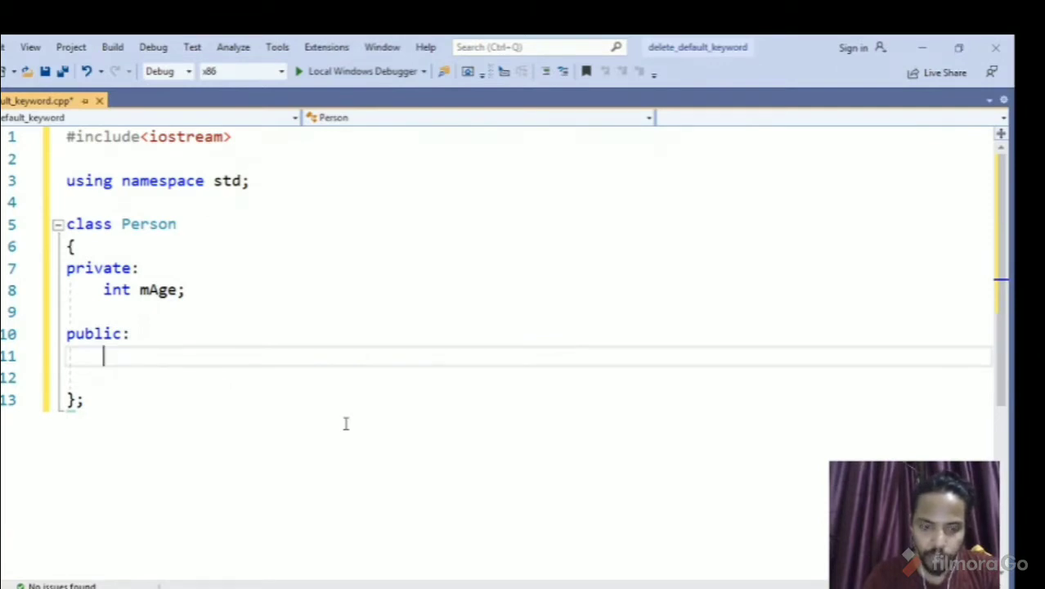
text(Pers)
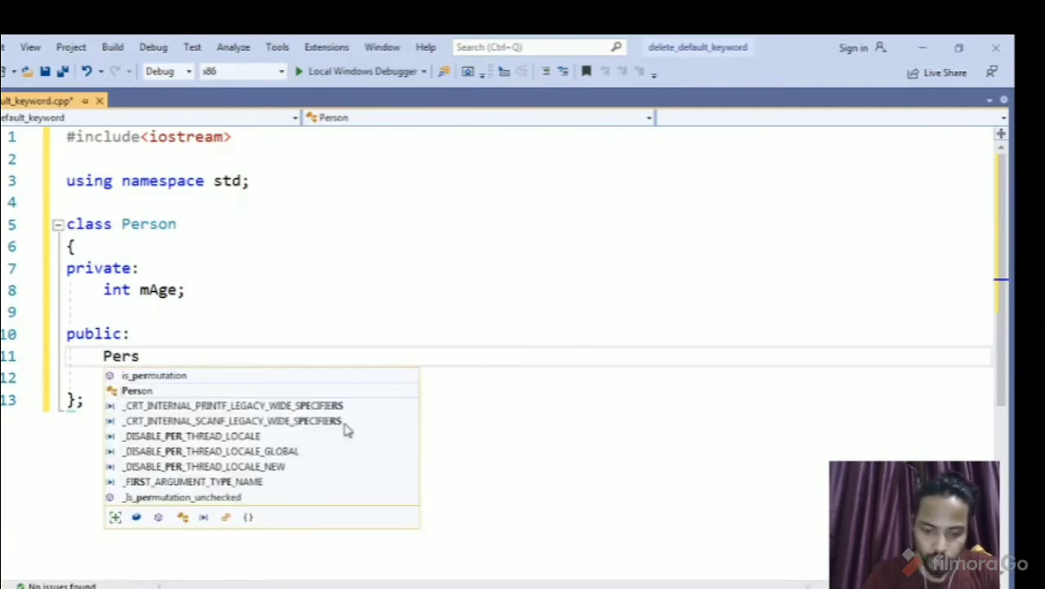
text(on())
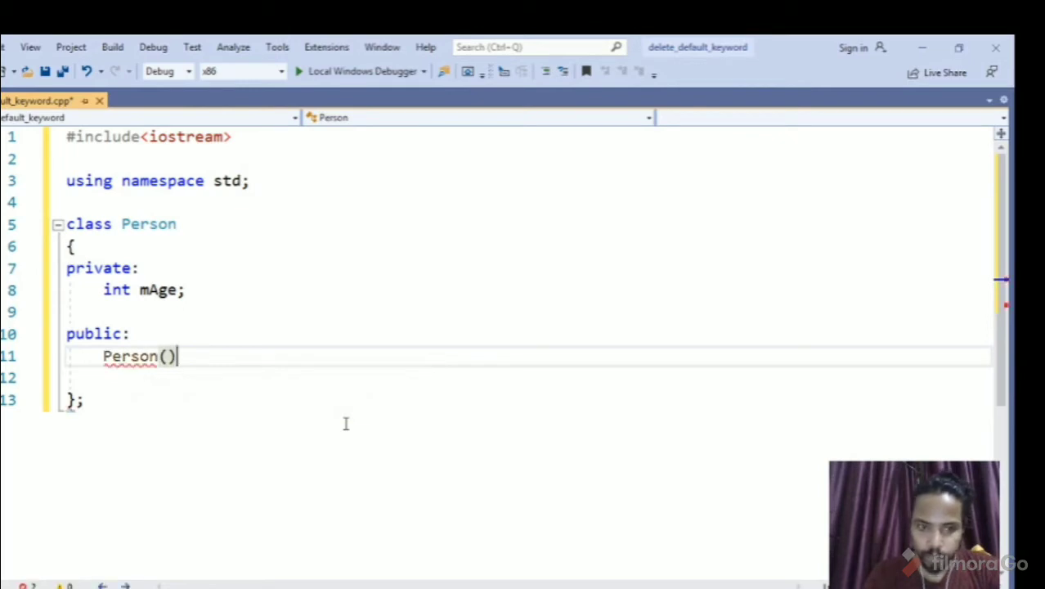
text({})
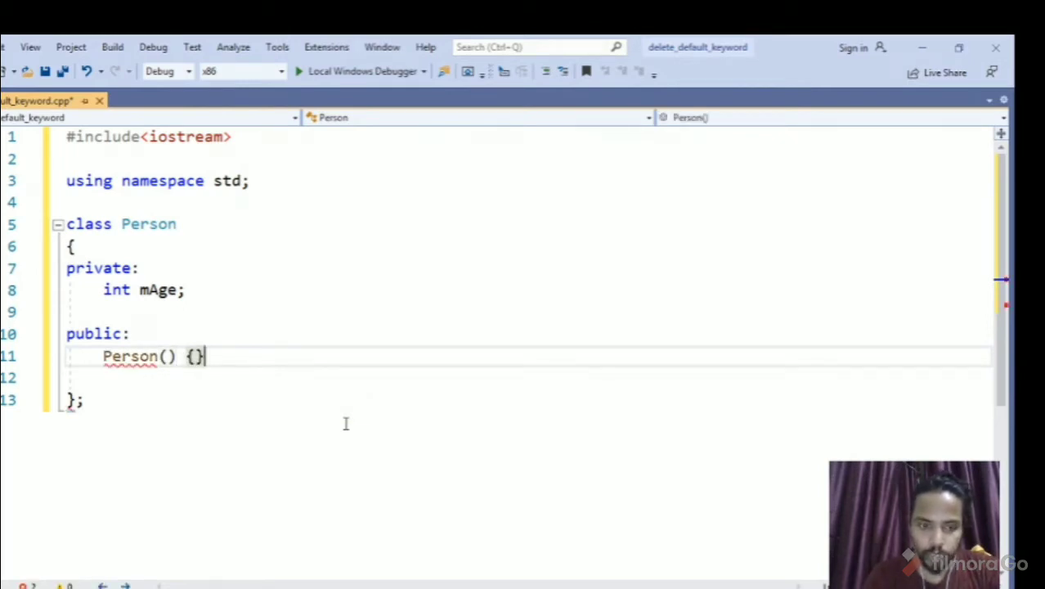
key(BackSpace)
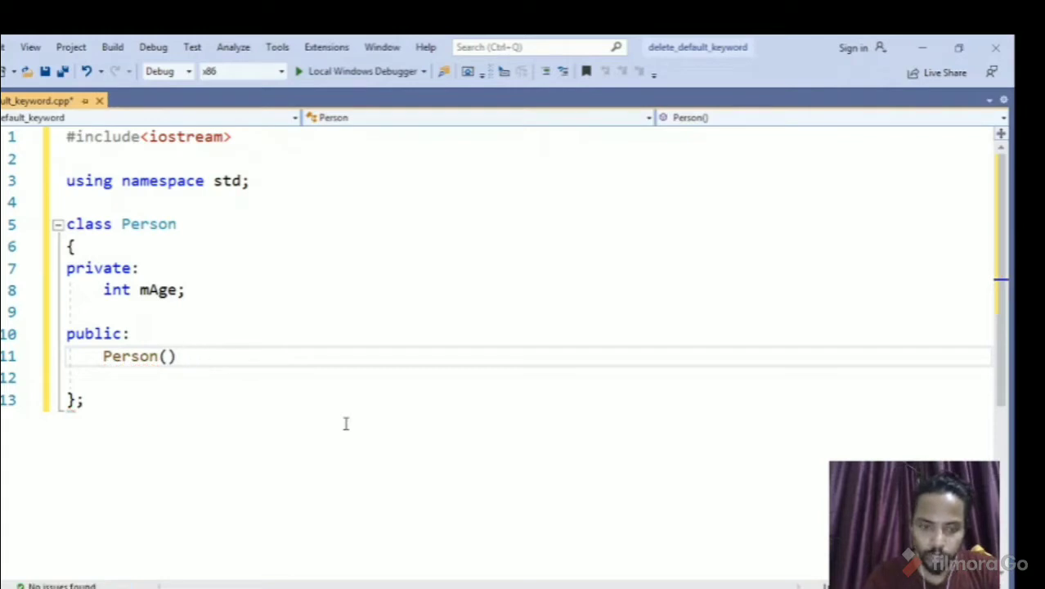
Step: Mark Person() and the new ~Person() destructor as = default
text(=de)
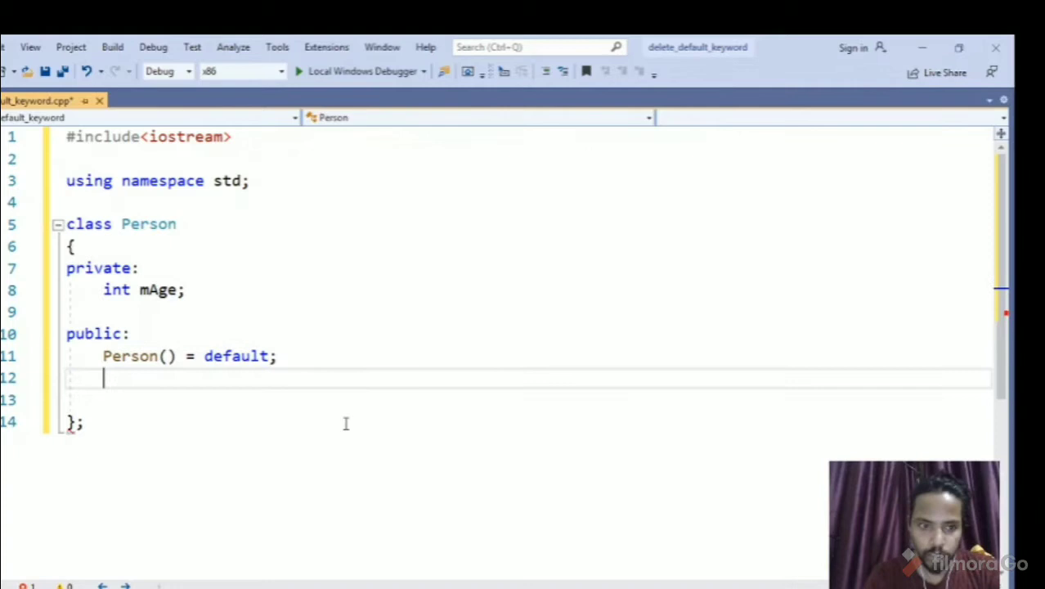
text(~Person()
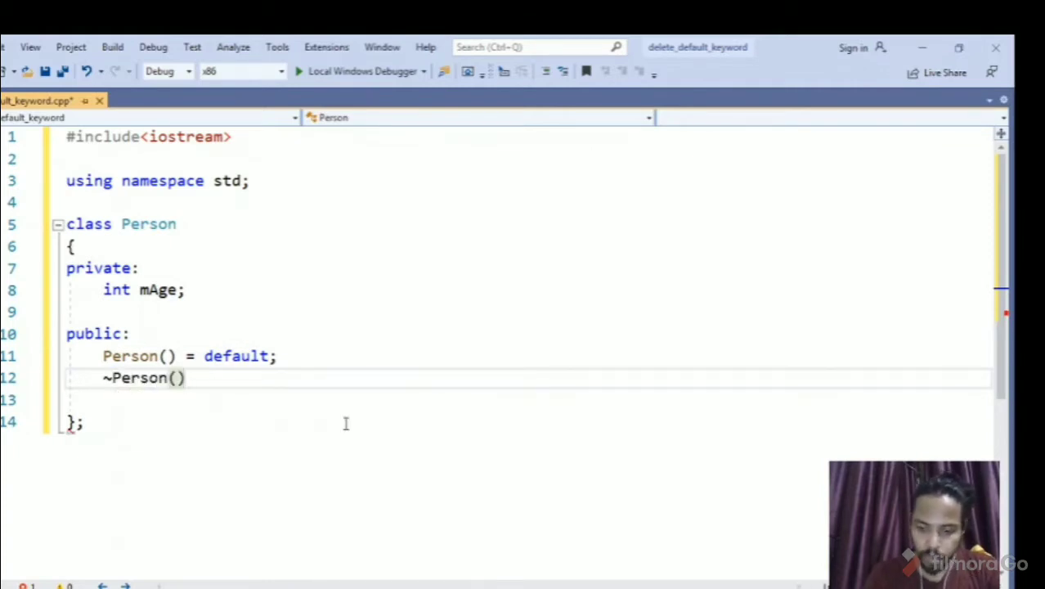
text(=de)
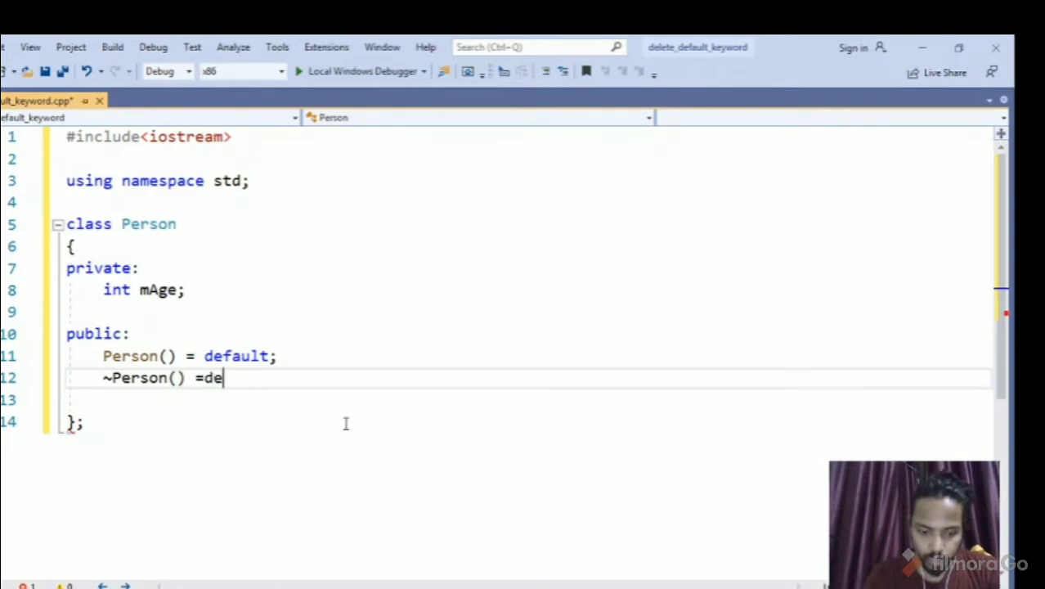
text(fult;)
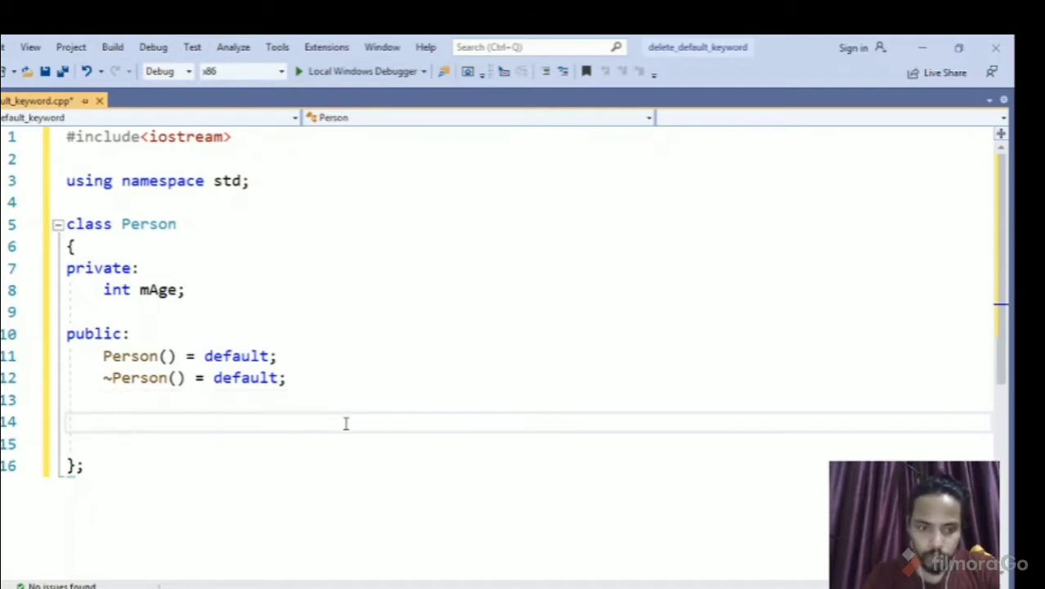
Step: Declare the copy constructor Person(const Person&) = default
click(102, 421)
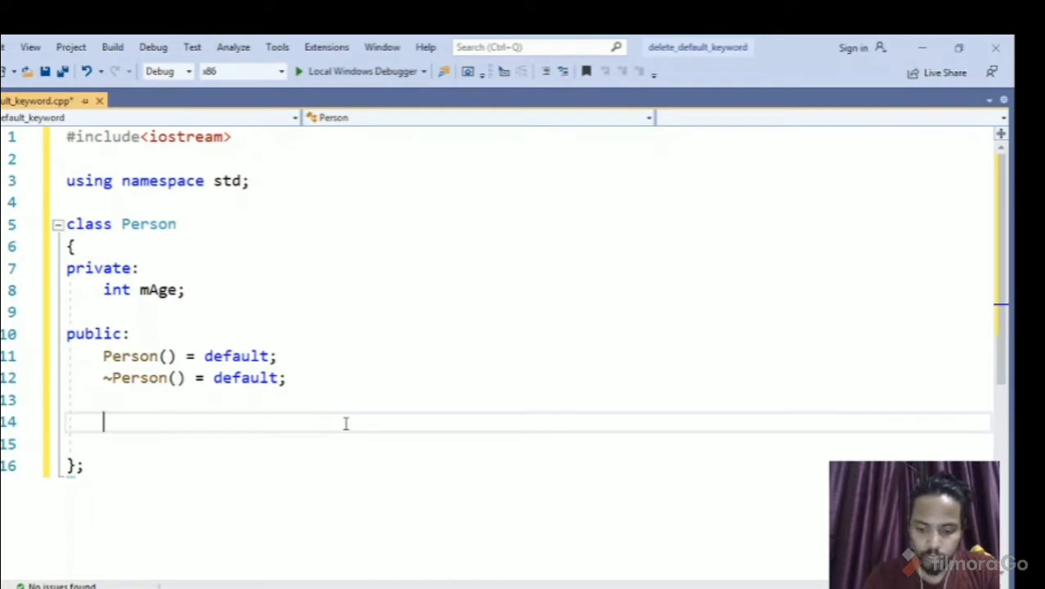
text(Person)
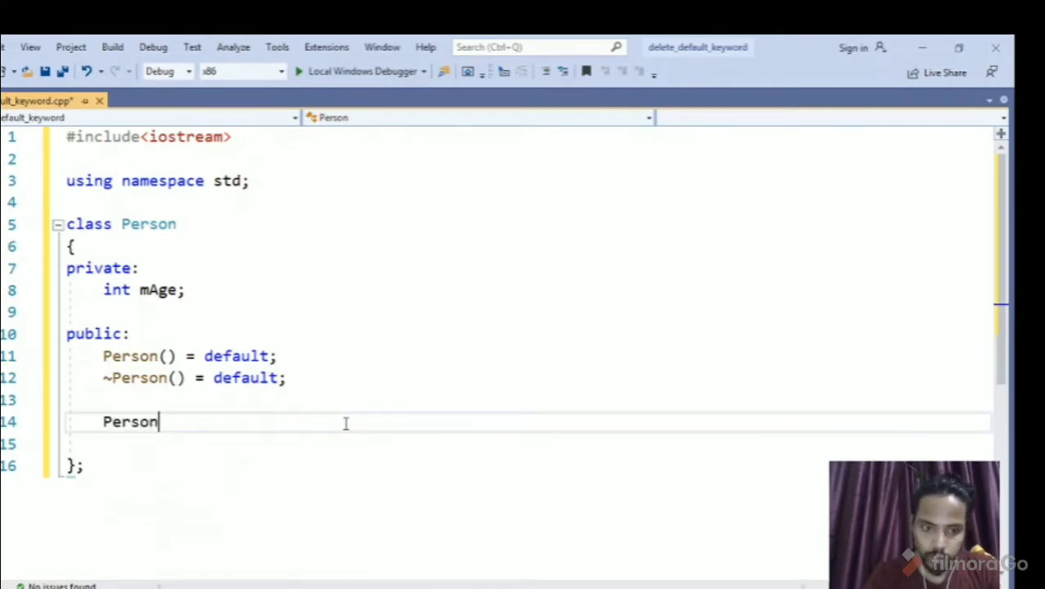
text((const Pe)
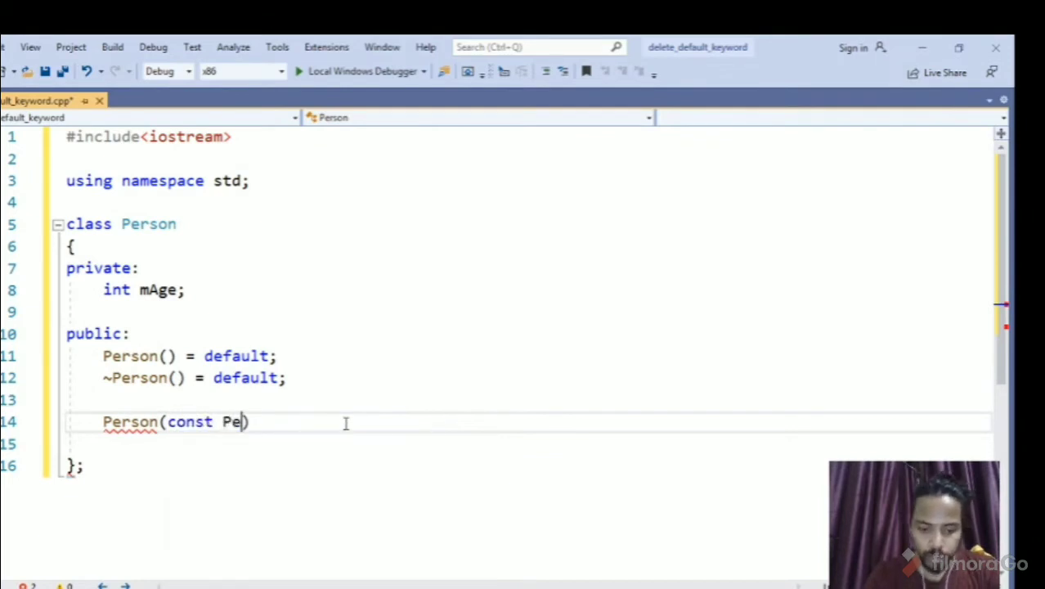
text(rson &)
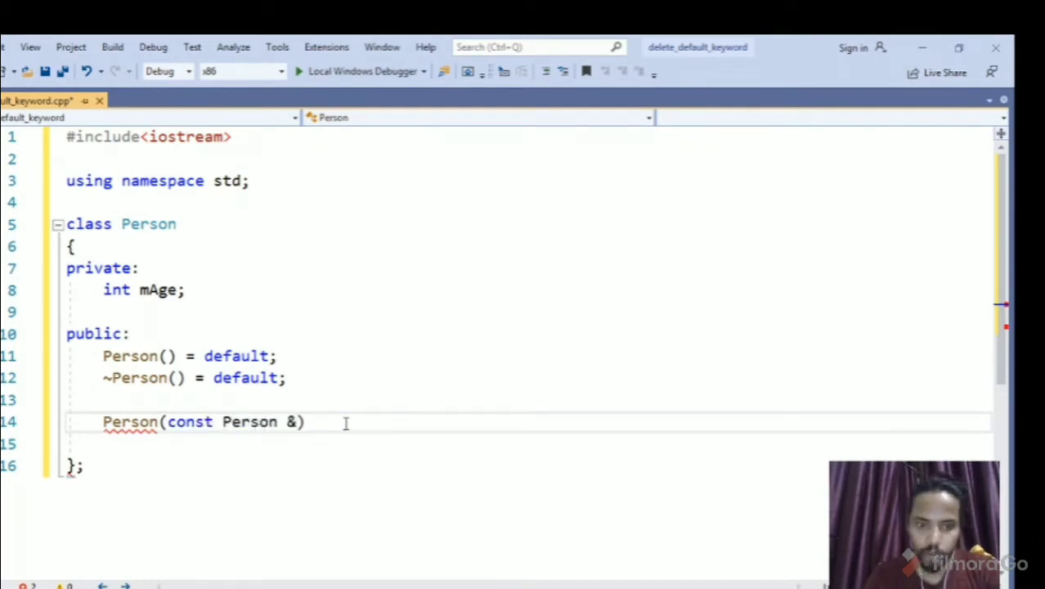
text(=m)
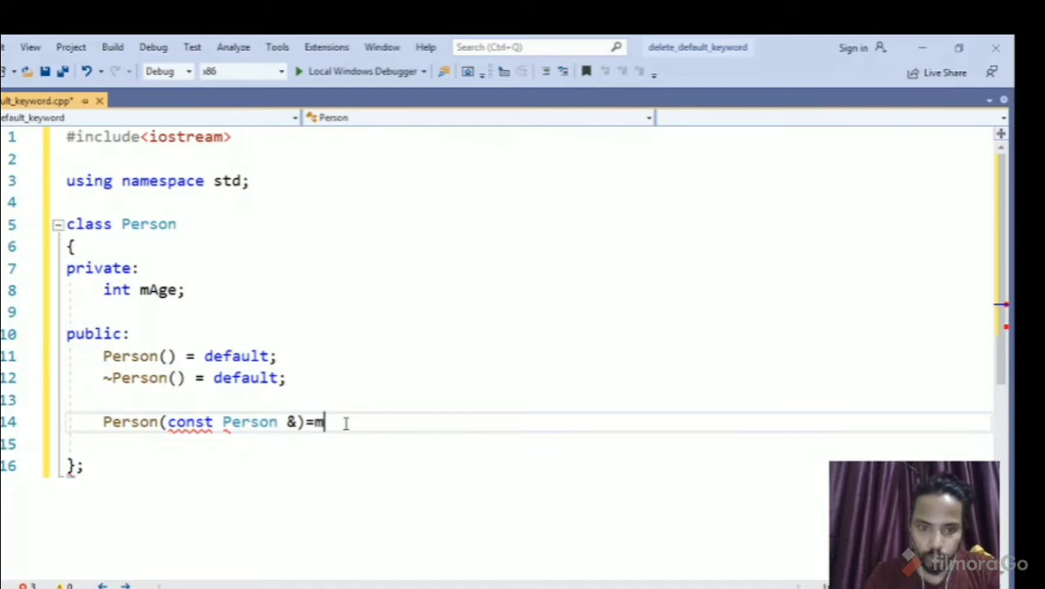
text(efault;)
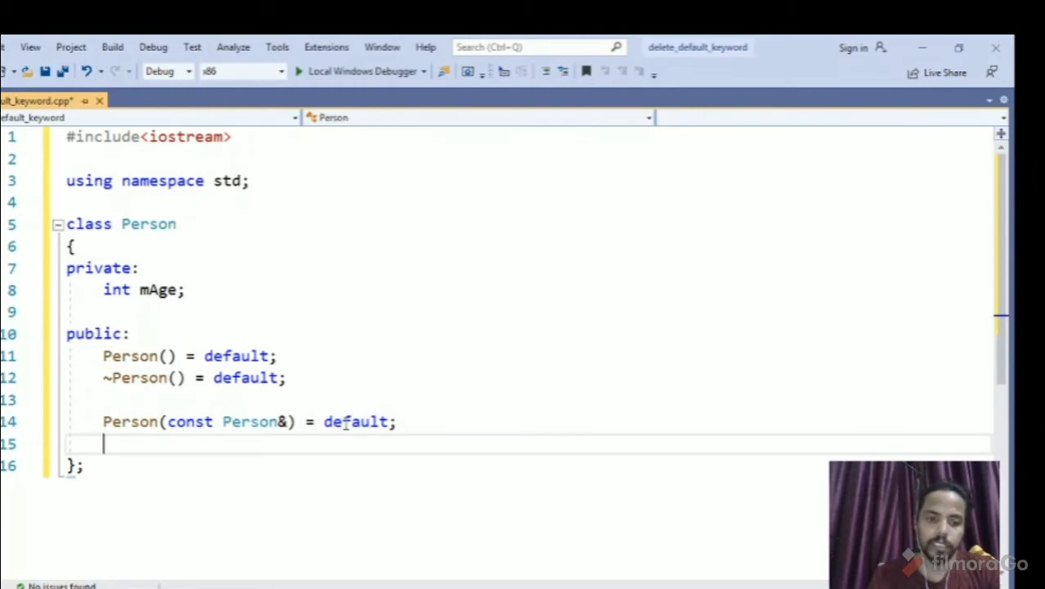
Step: Declare the copy assignment operator Person& operator=(const Person&) = default
text(opera)
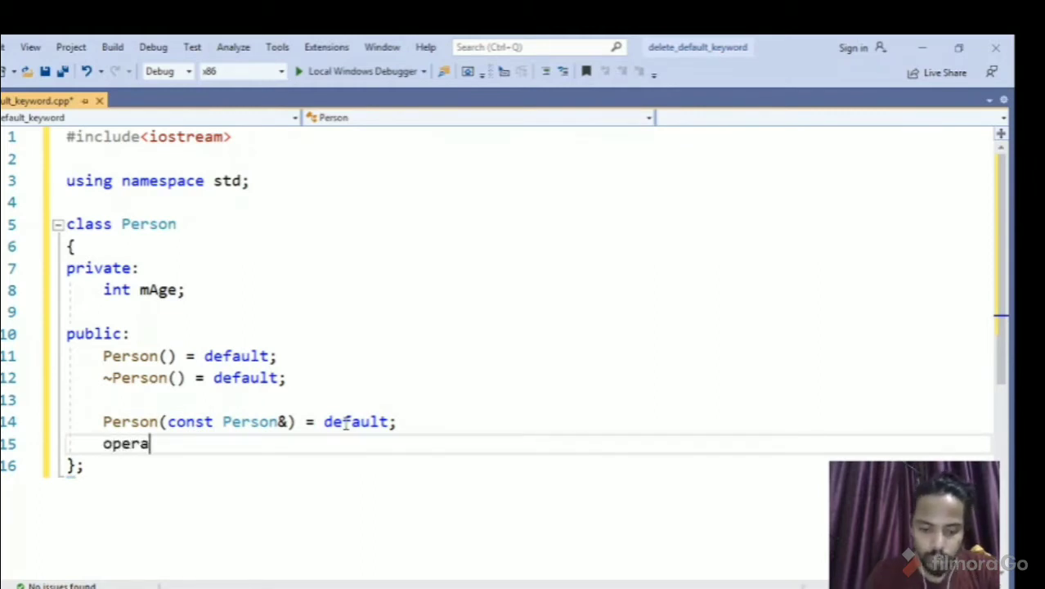
text(tor=)
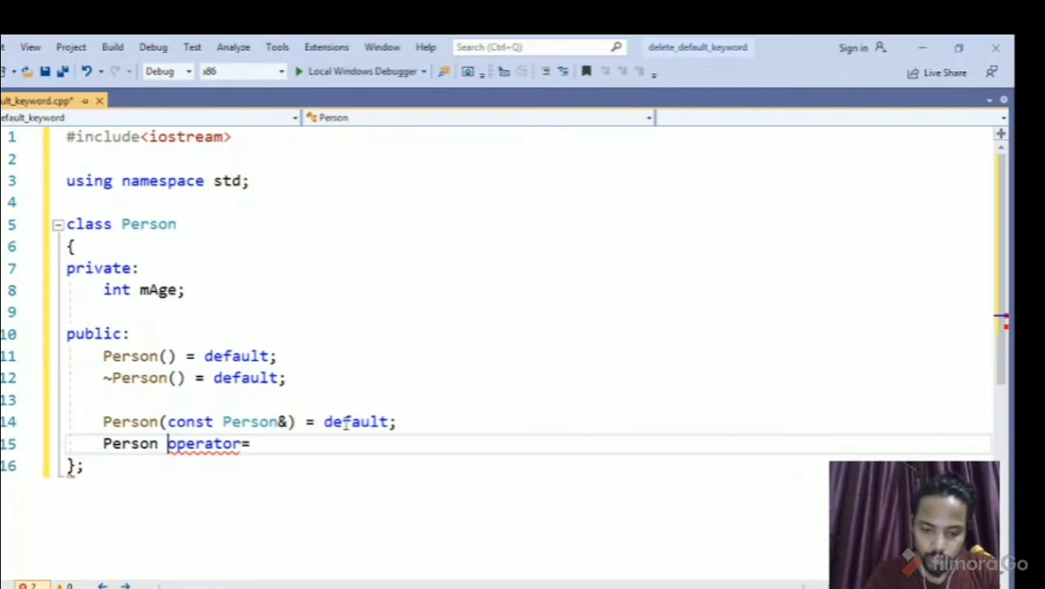
text(&)
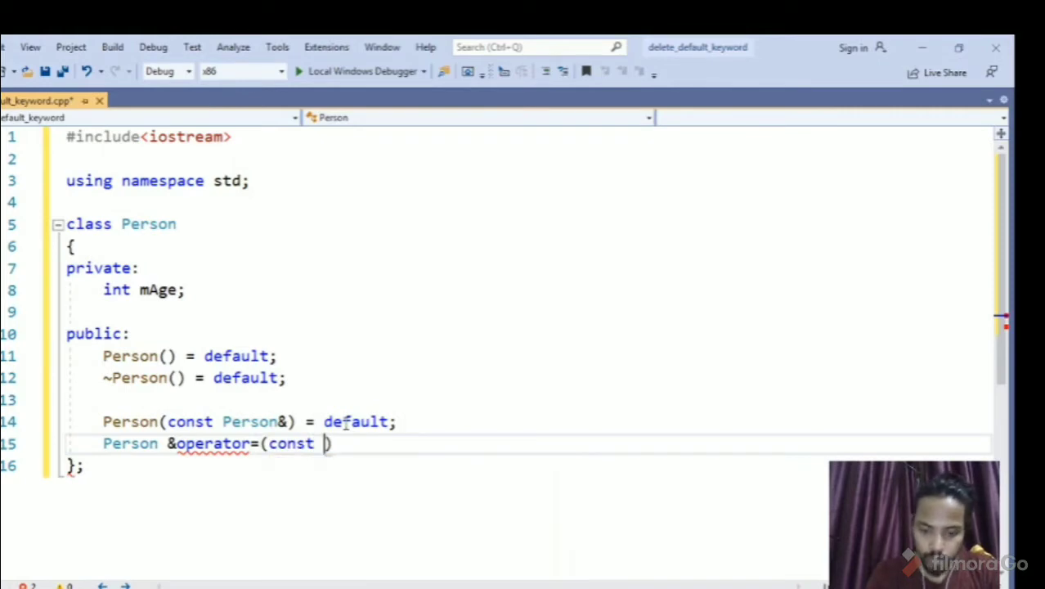
text(Person &)
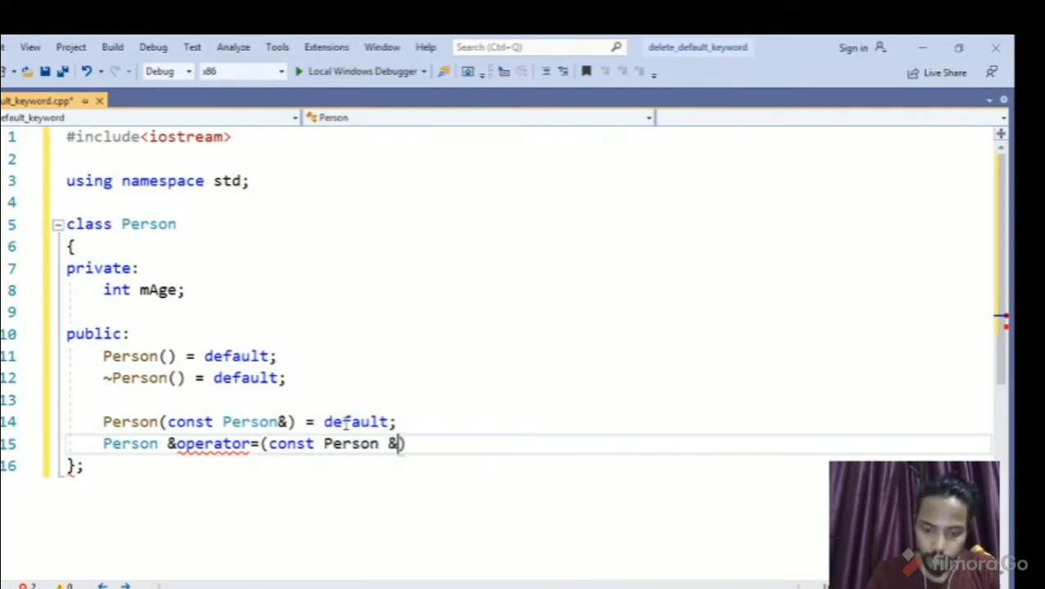
text()= d)
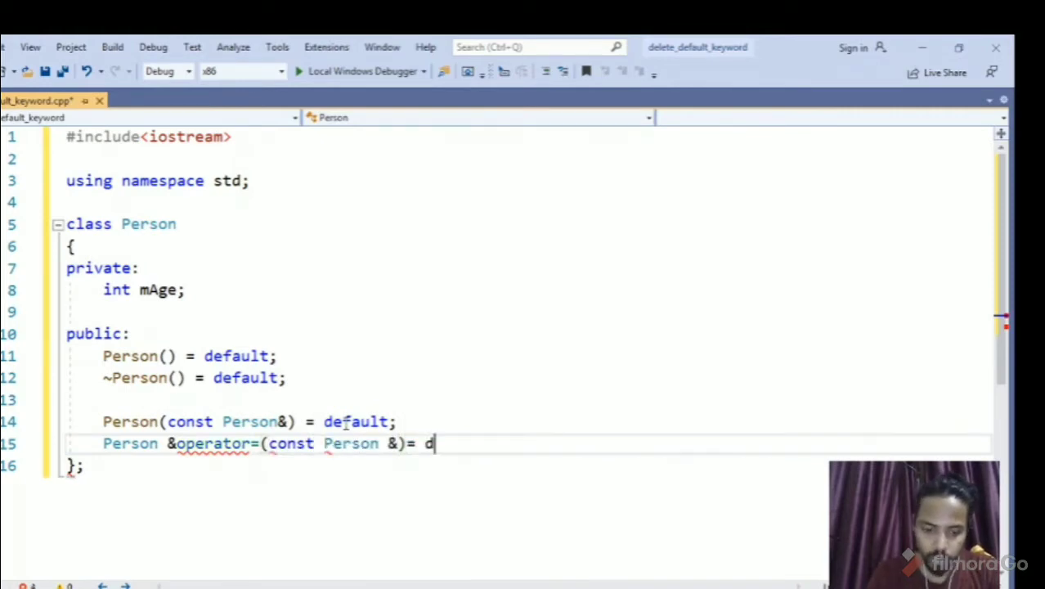
text(efault;)
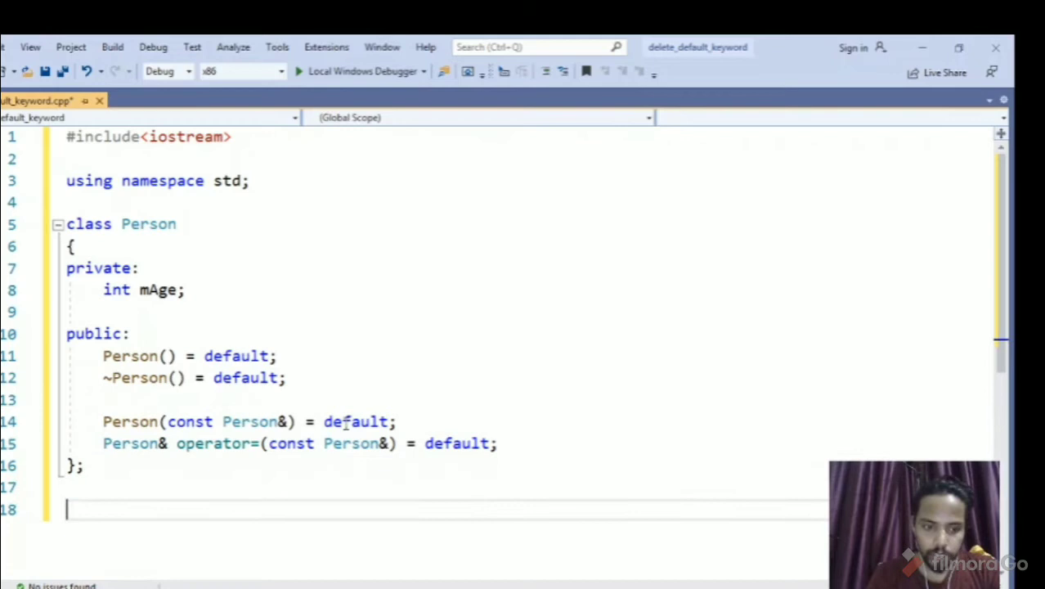
Step: Write int main() containing Person p(32);
text(int main)
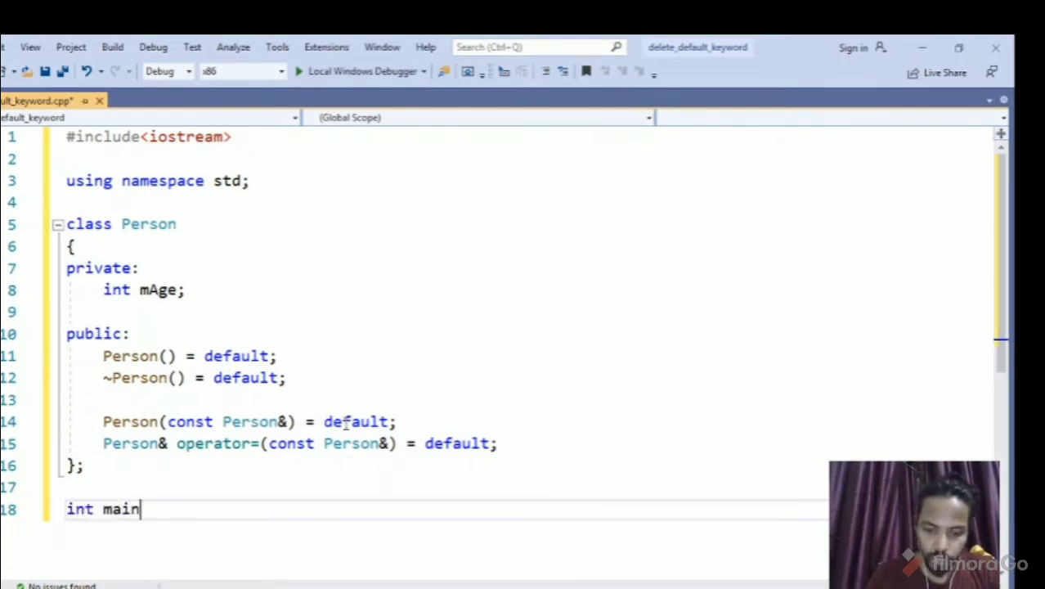
text(())
click(438, 531)
text({)
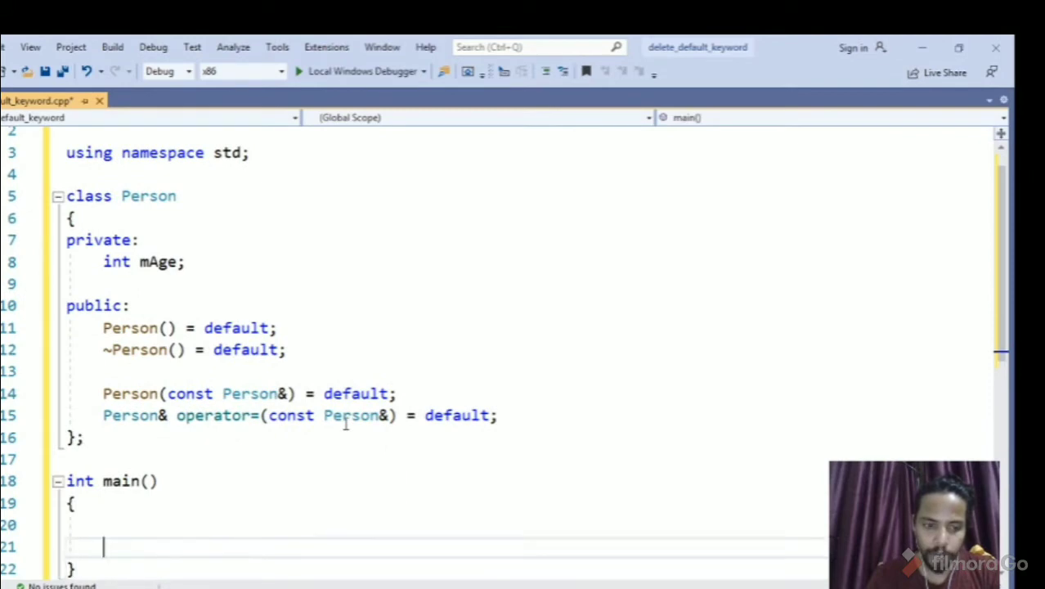
text(P)
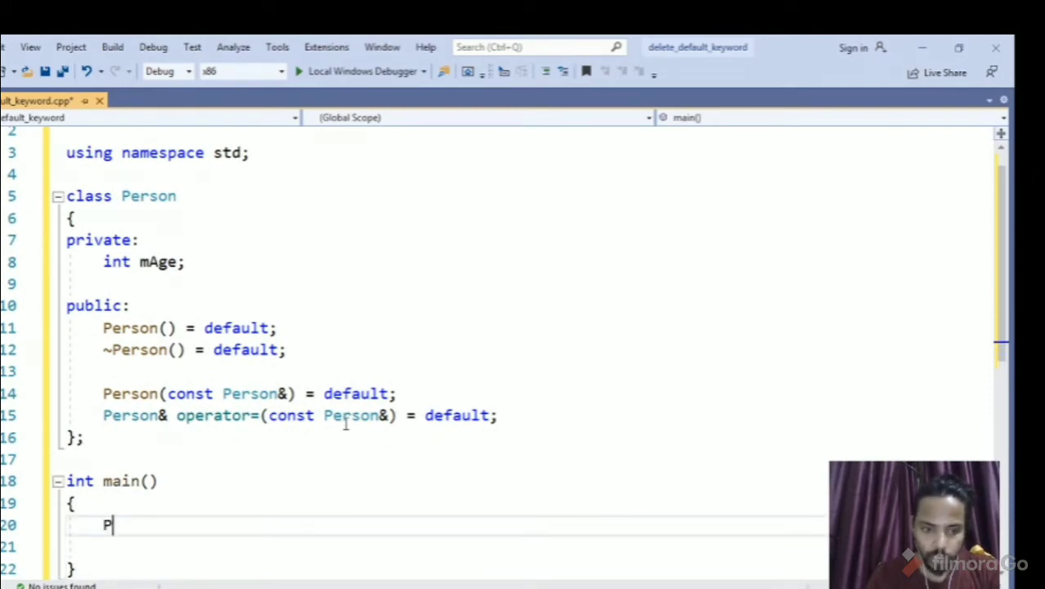
text(erson)
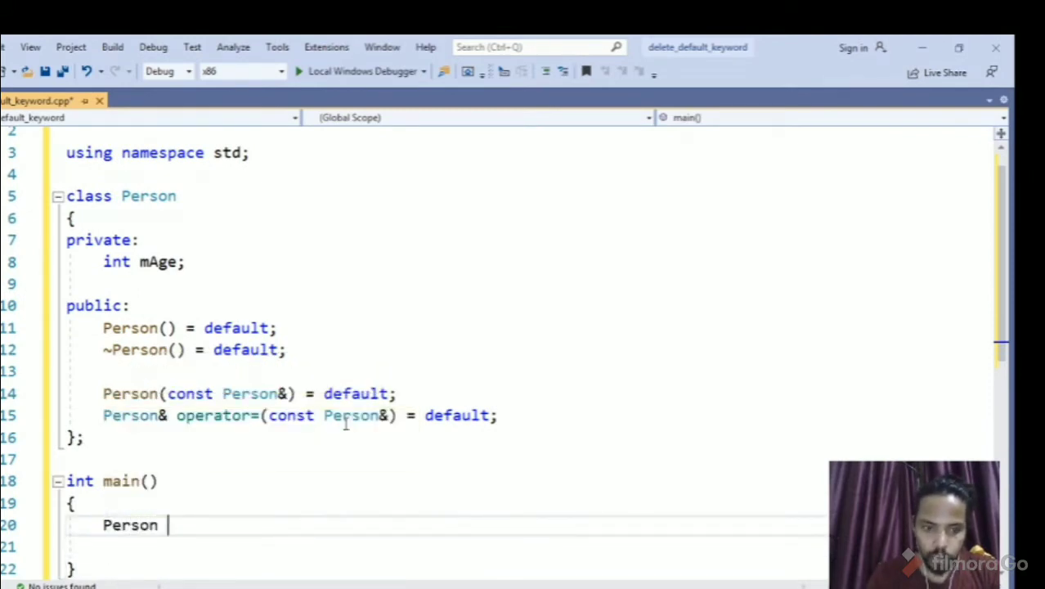
text(p())
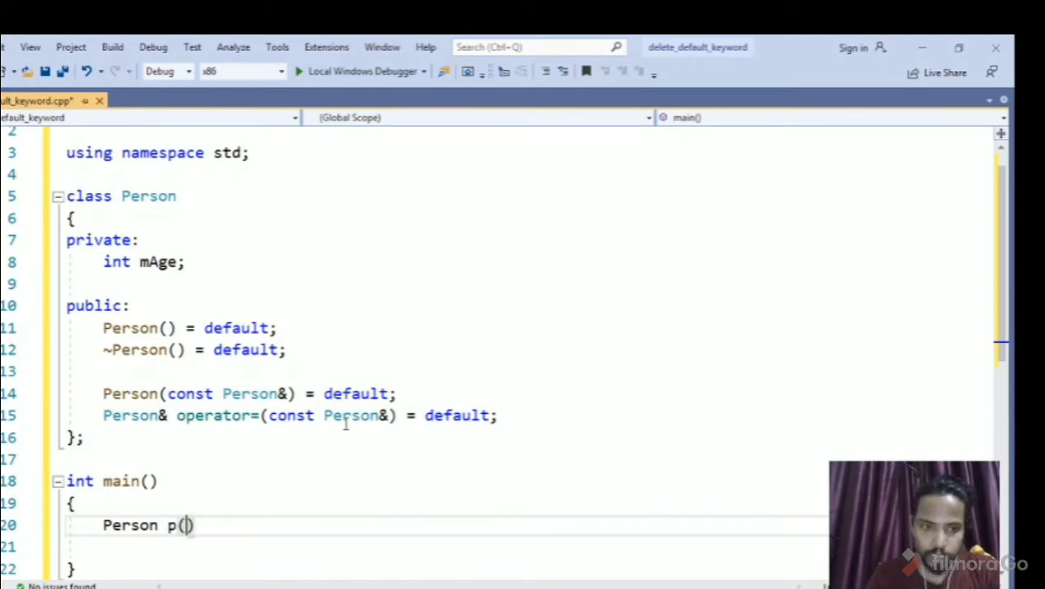
text(32)
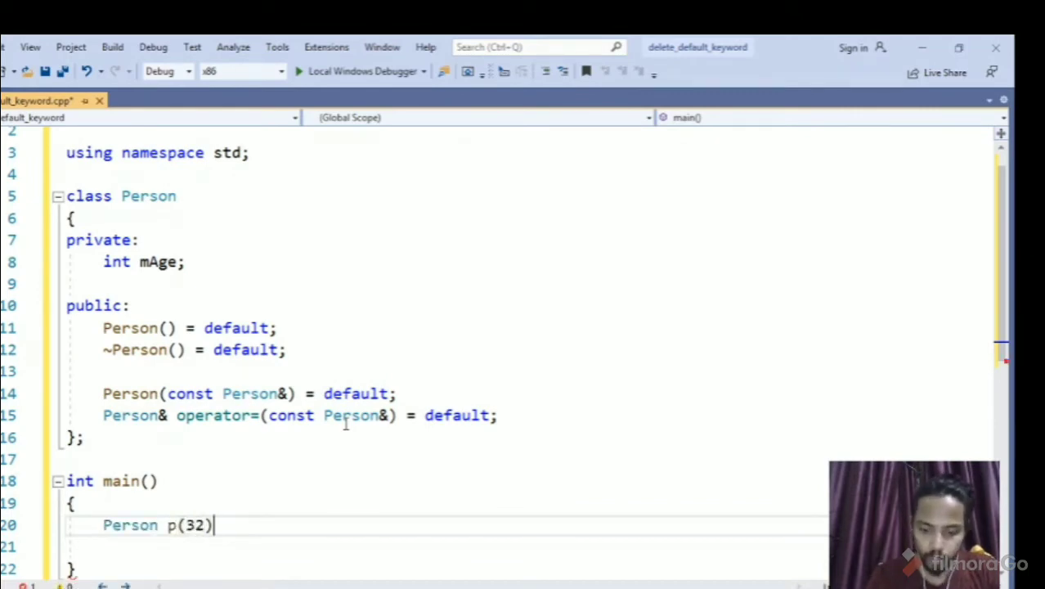
text(;)
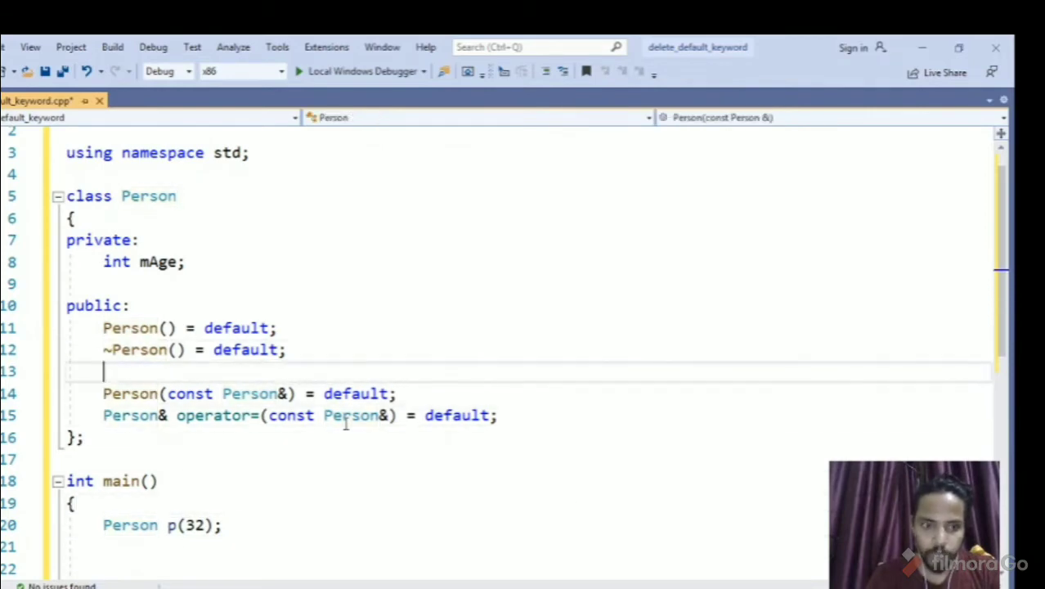
Step: Add the constructor Person(int age) :mAge(age) with an empty body
text(Perso)
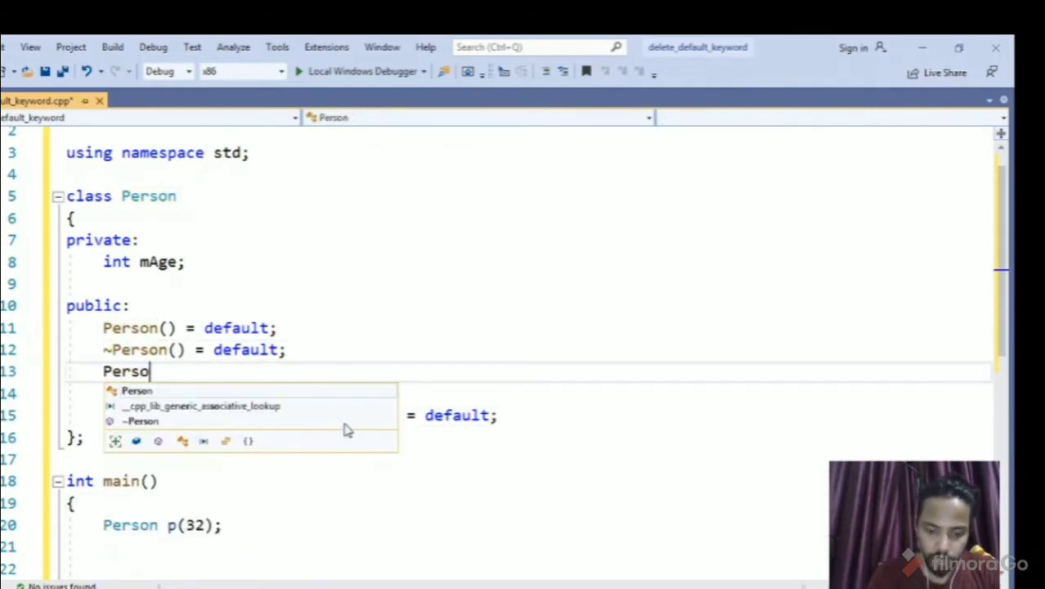
text(n(int))
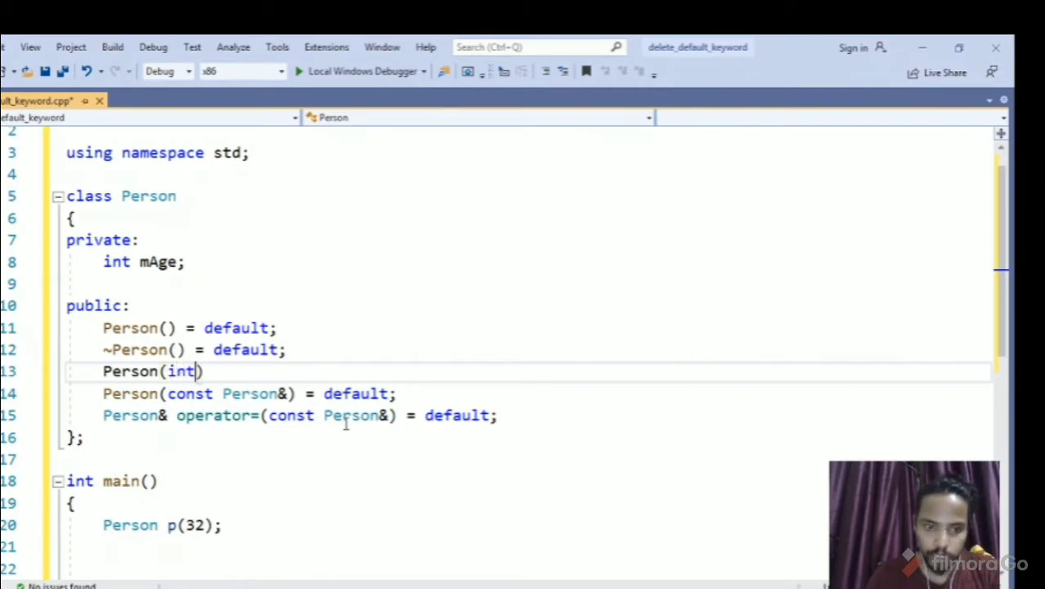
text(age)
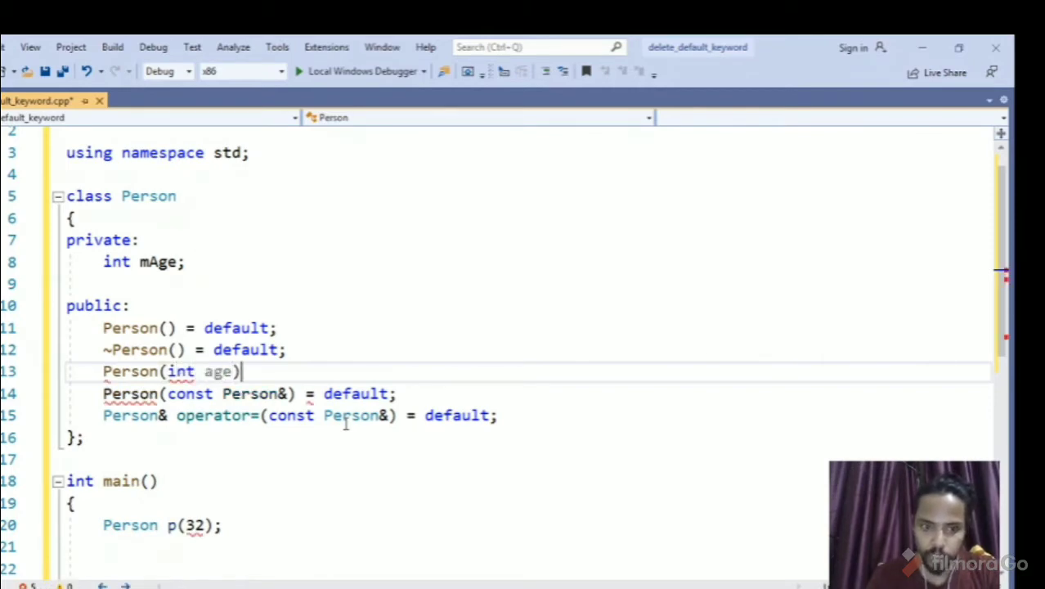
text(:)
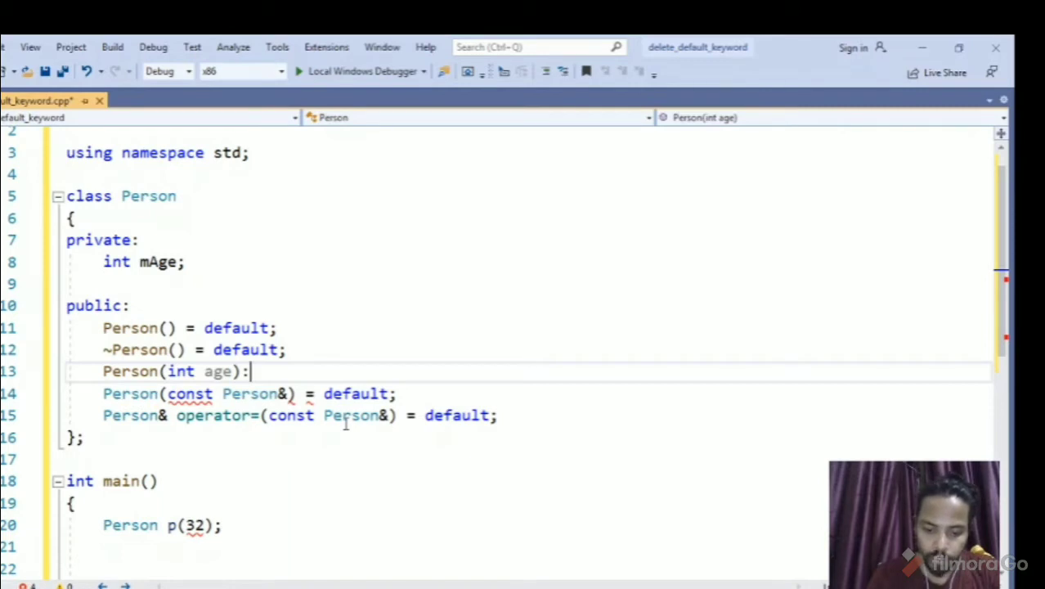
text(mAge)
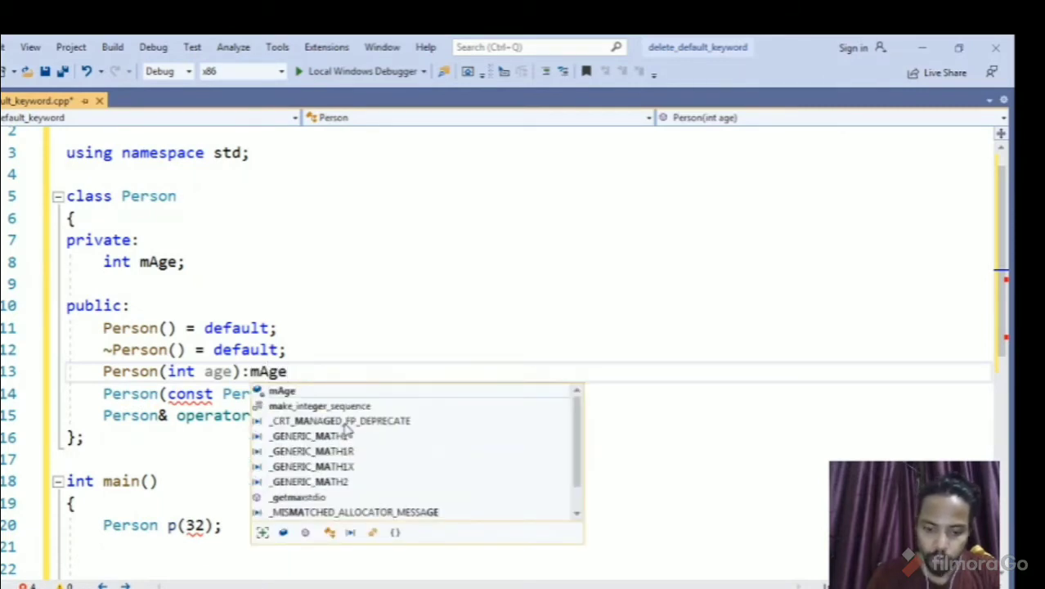
text((age))
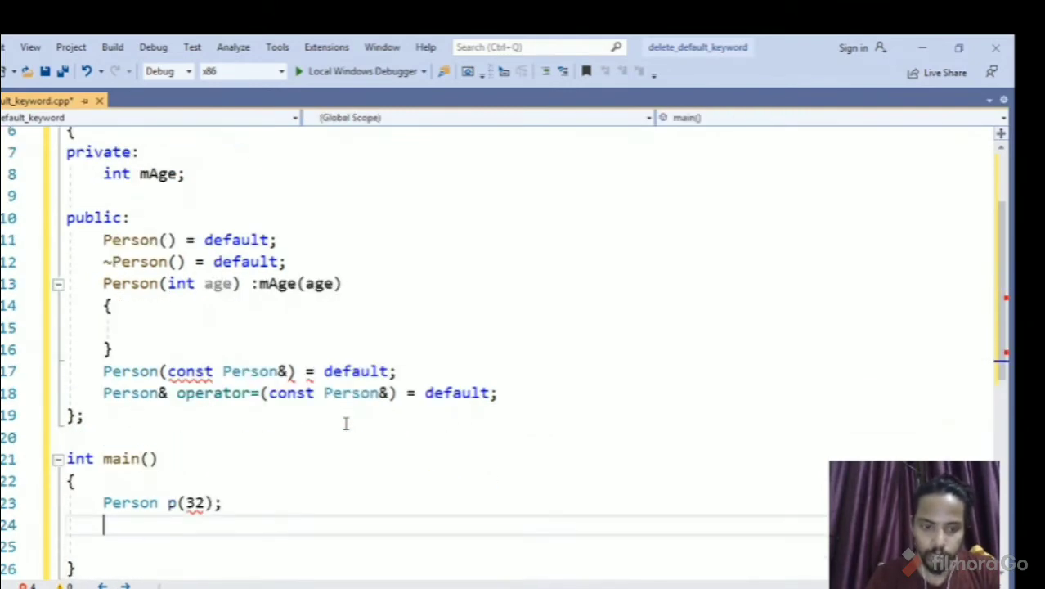
text(Perso)
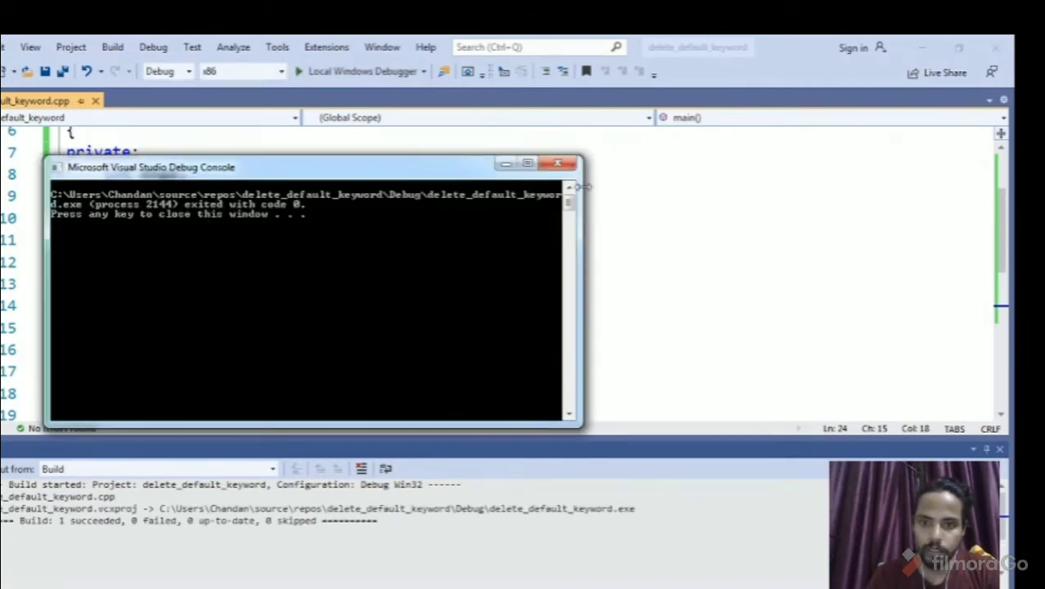
Step: Close the console window after the program exits with code 0
click(557, 163)
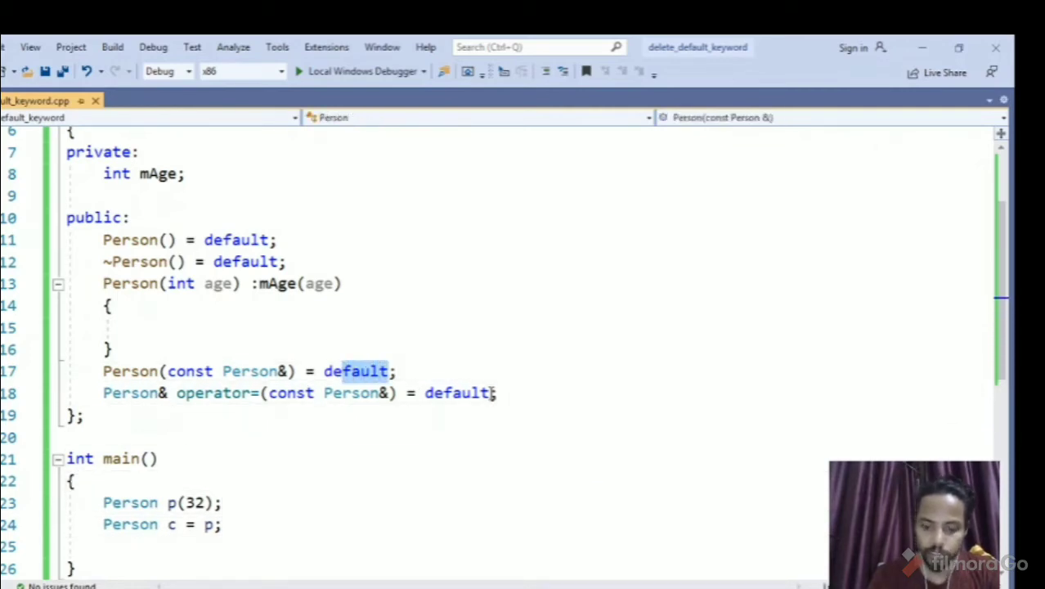
Step: Change the copy constructor from = default to = delete
text(delete)
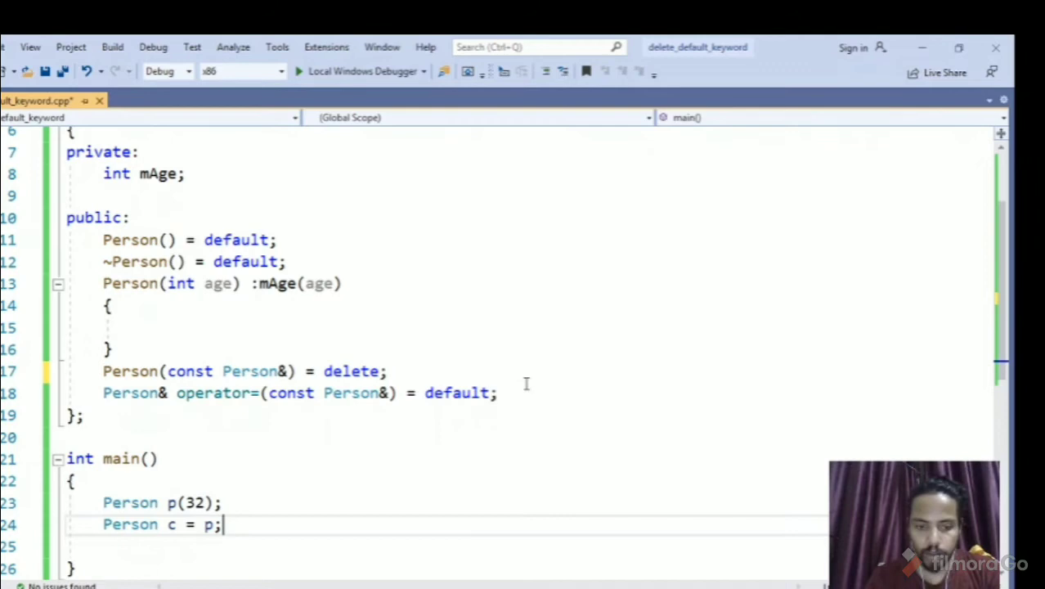
mouse_move(354, 421)
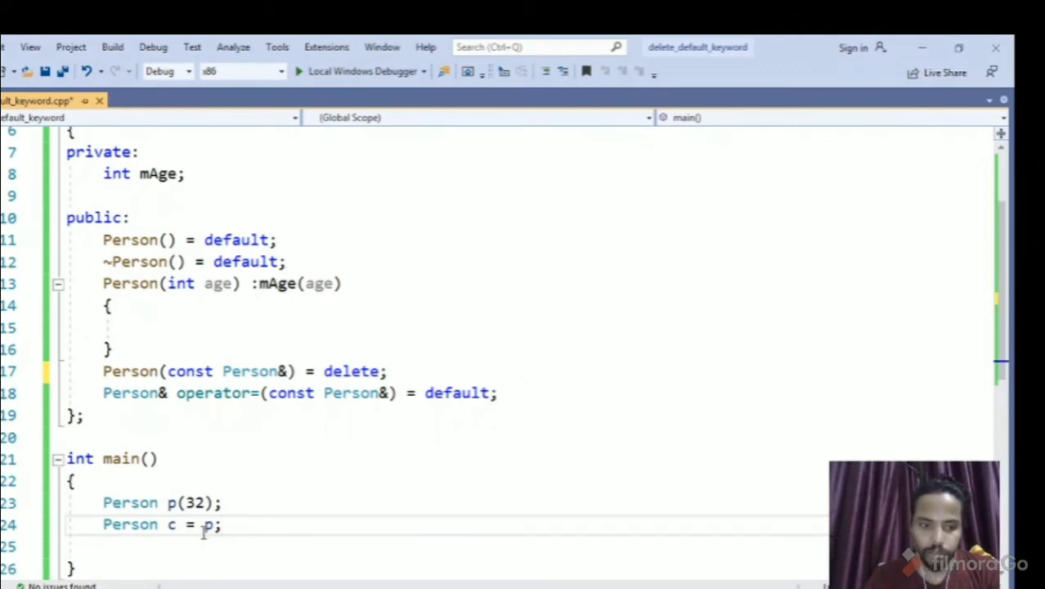
click(153, 47)
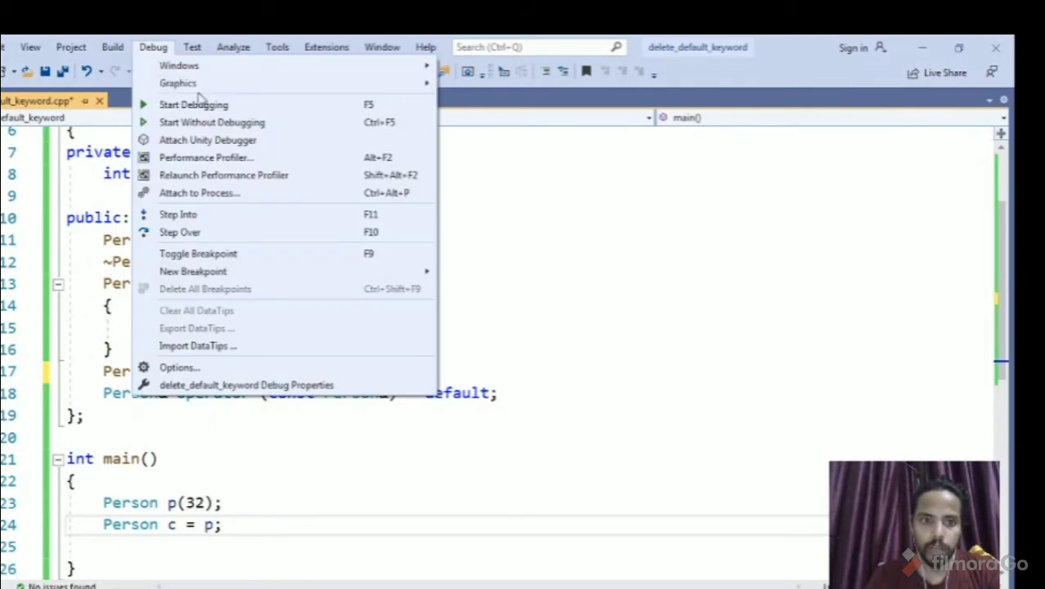
Step: Build and run without debugging, declining to run the last successful build
click(193, 104)
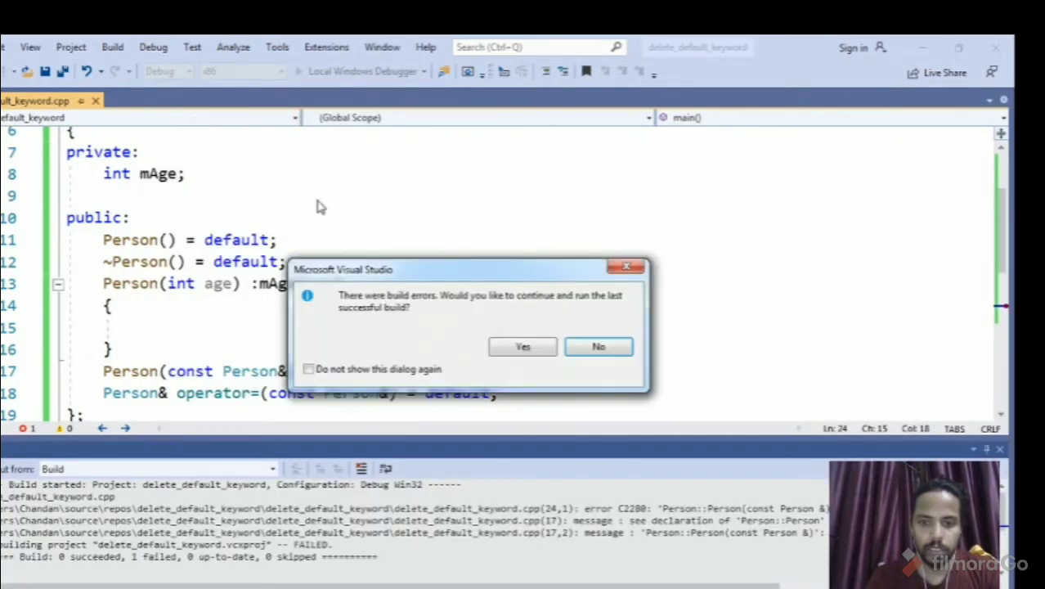
click(597, 346)
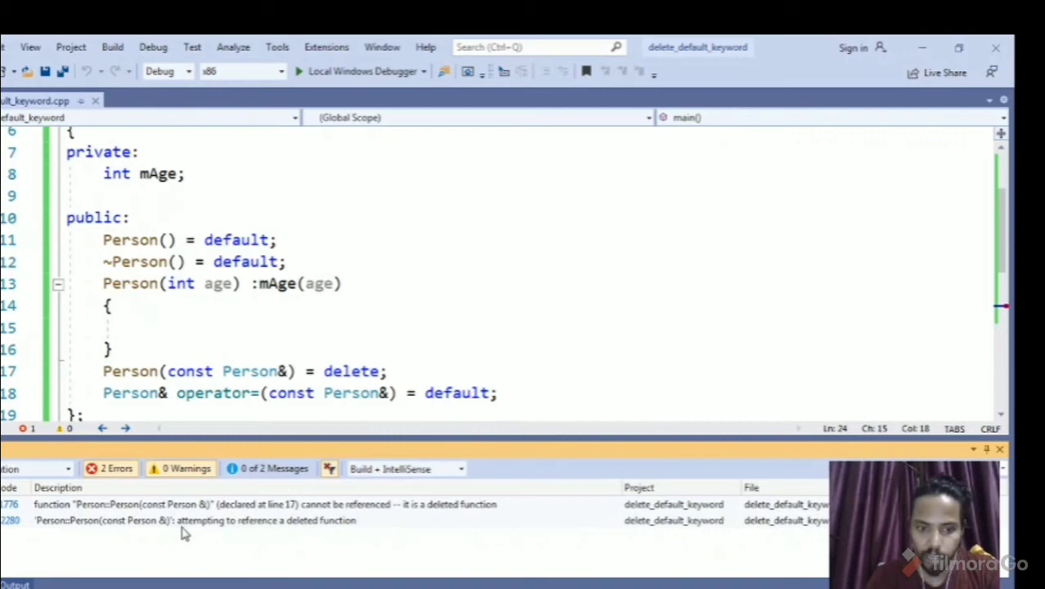
mouse_move(805, 528)
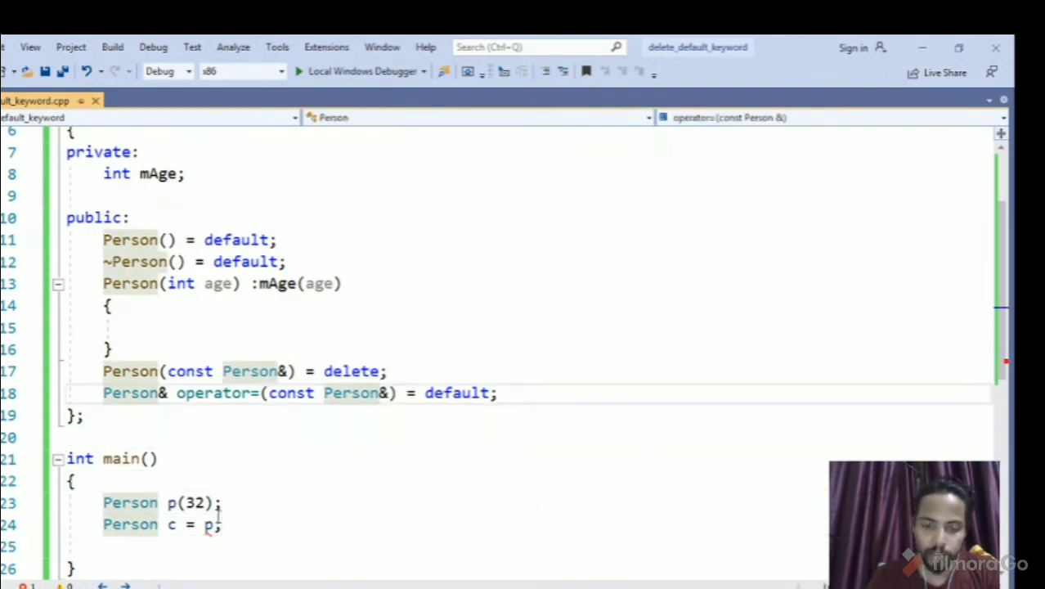
Step: Review the class declarations and add a blank line after operator=
click(453, 392)
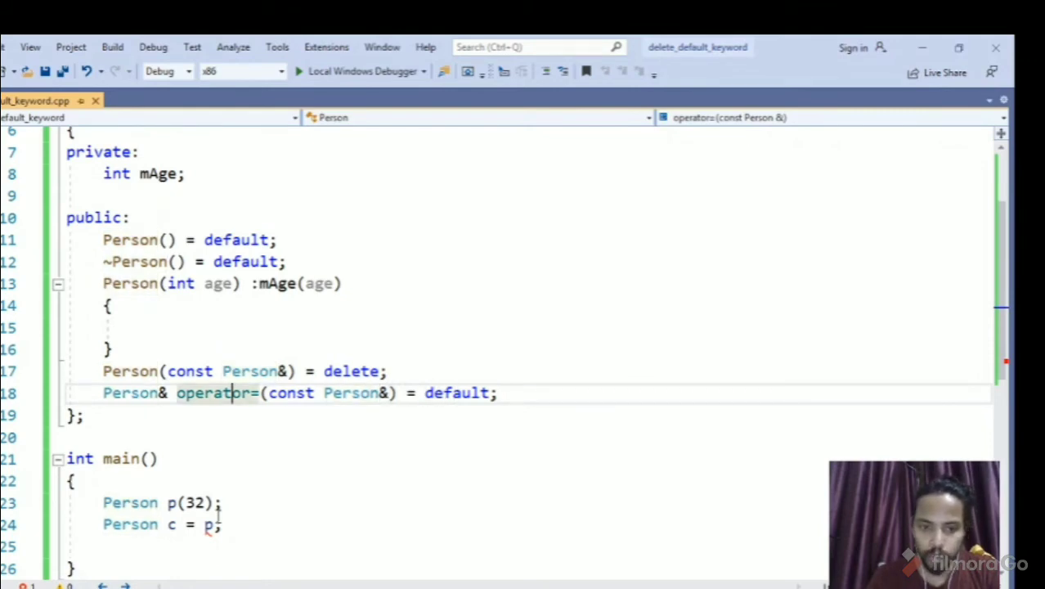
double_click(214, 393)
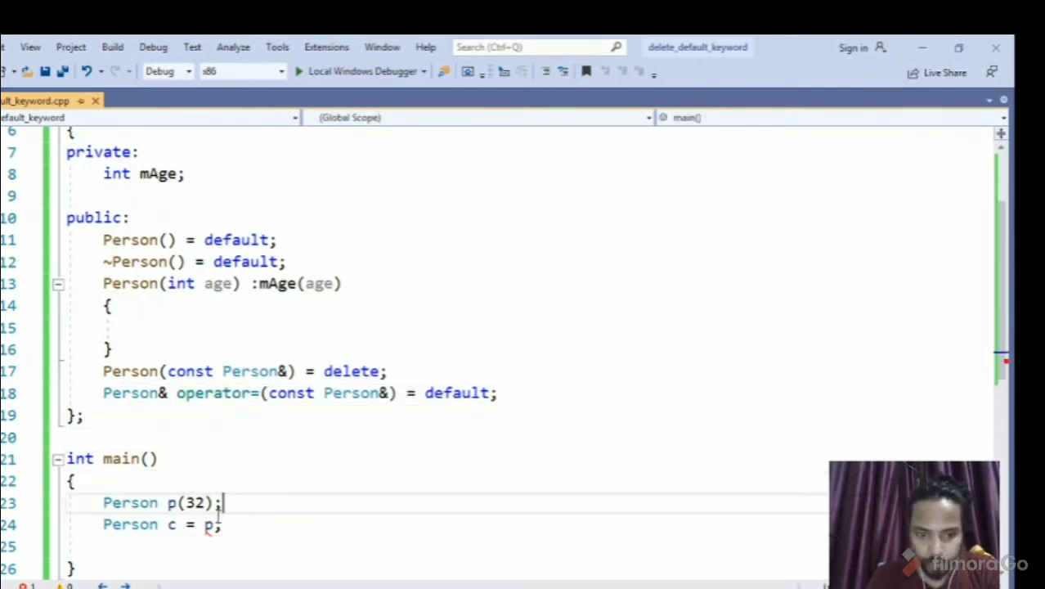
click(233, 371)
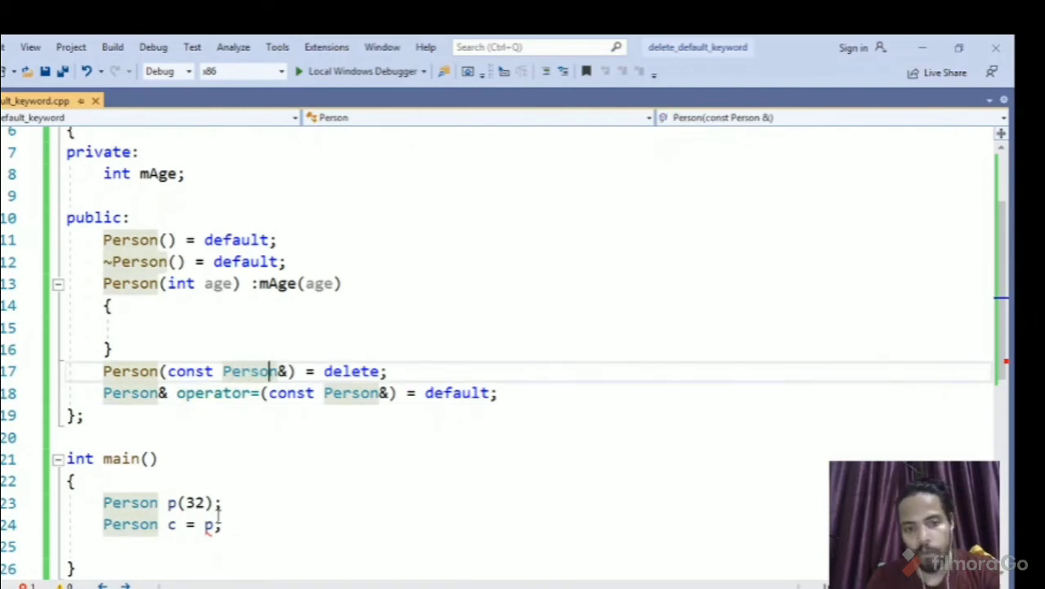
click(121, 394)
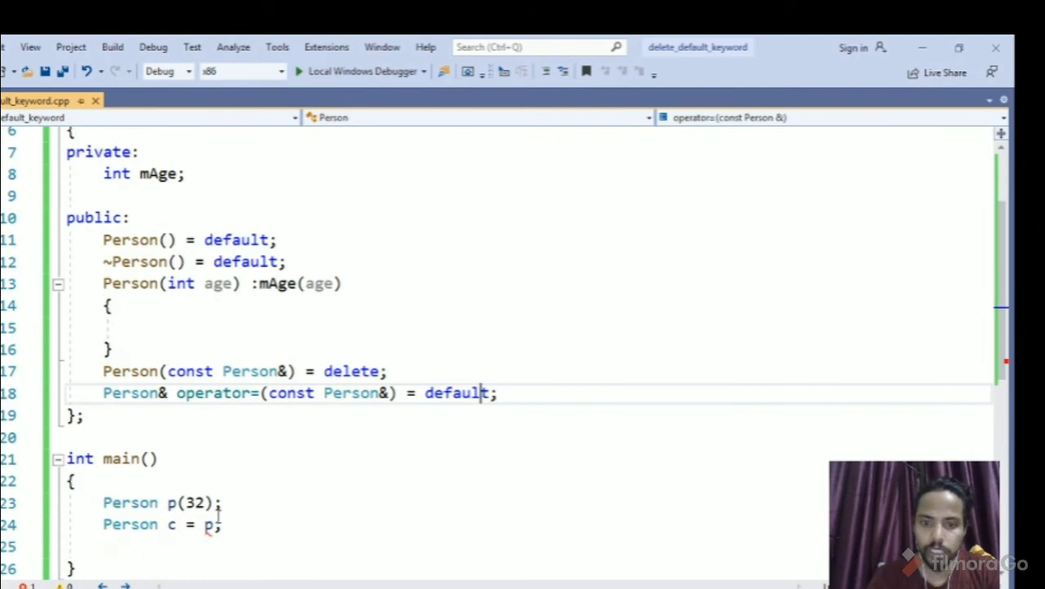
key(Enter)
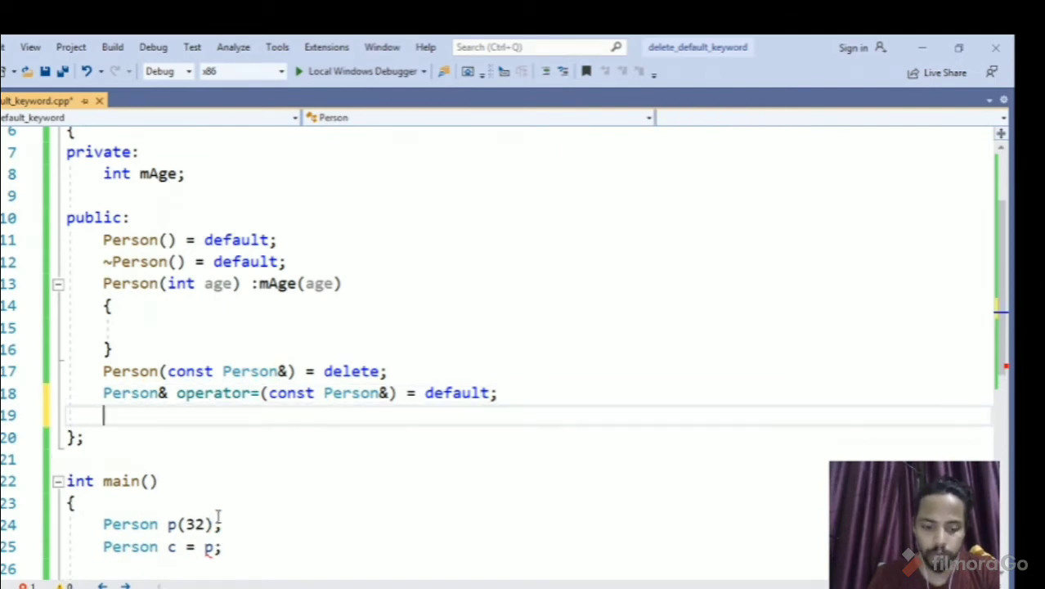
Step: Write void show(bool flag) that prints "bool called" with cout
text(void sho)
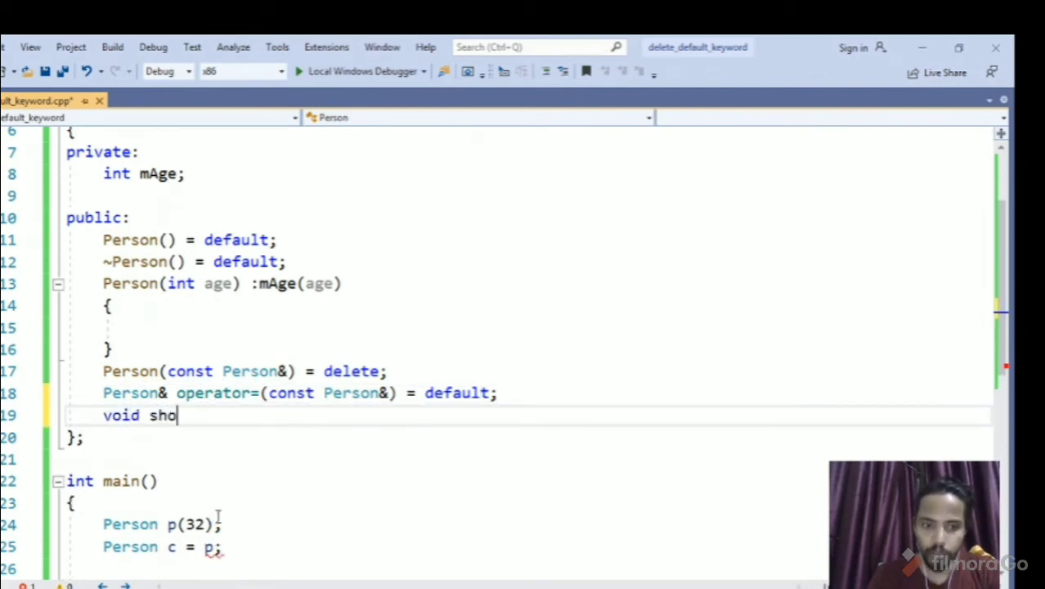
text(w())
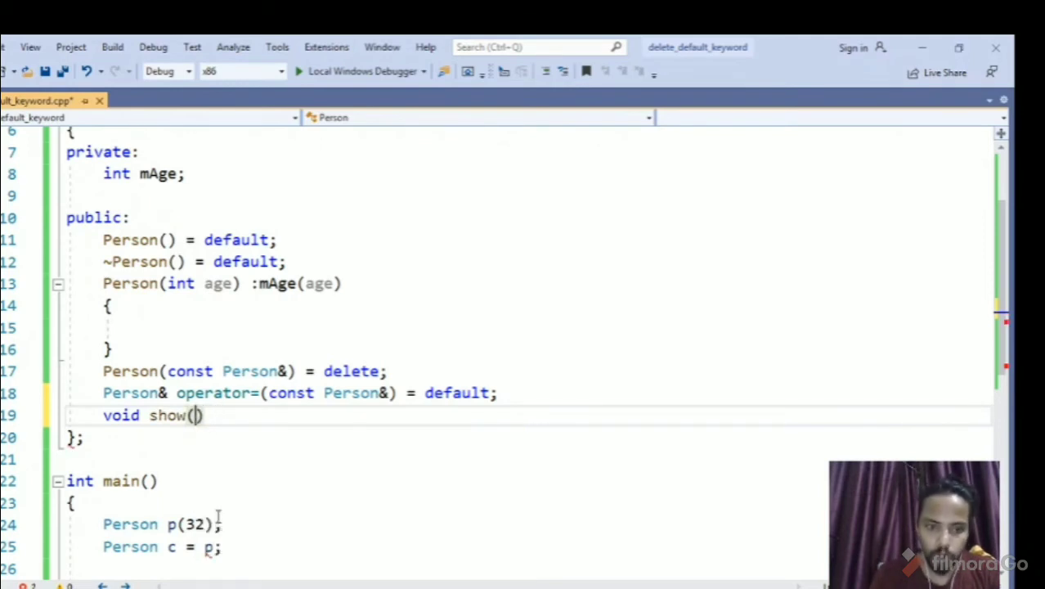
text(bool f)
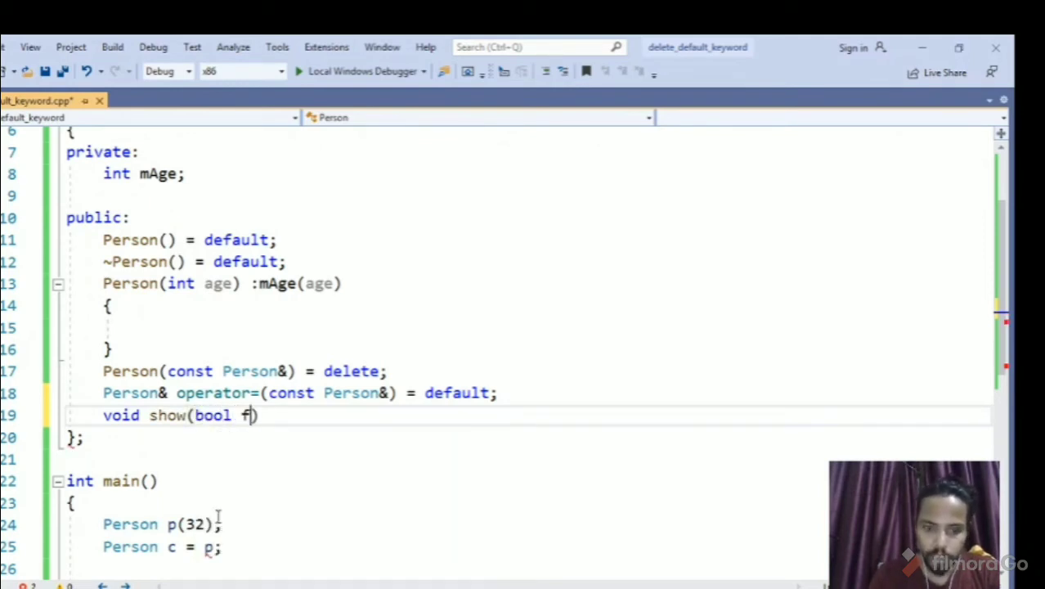
text(lag))
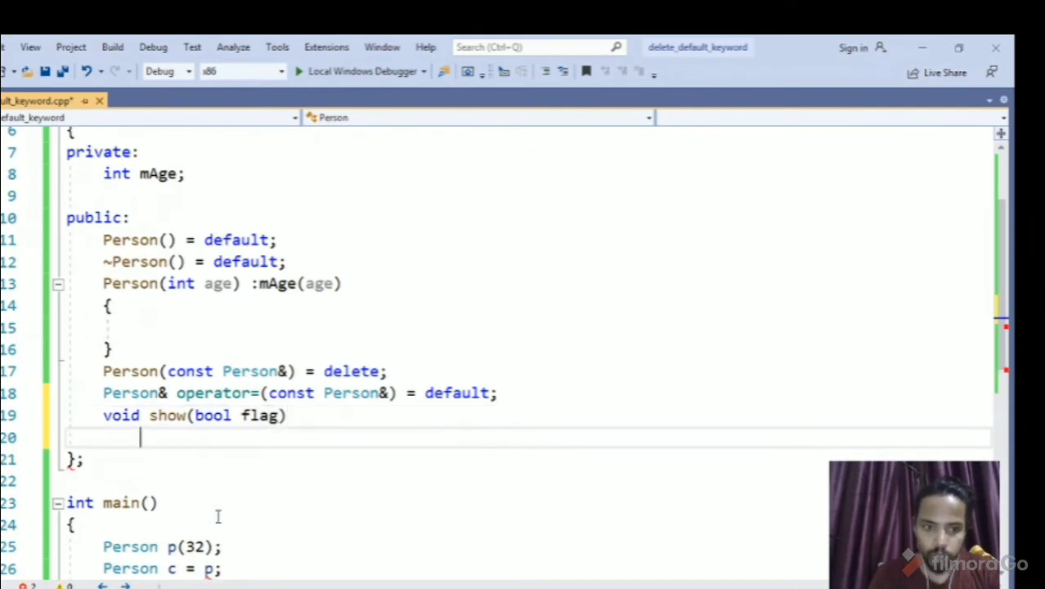
text({)
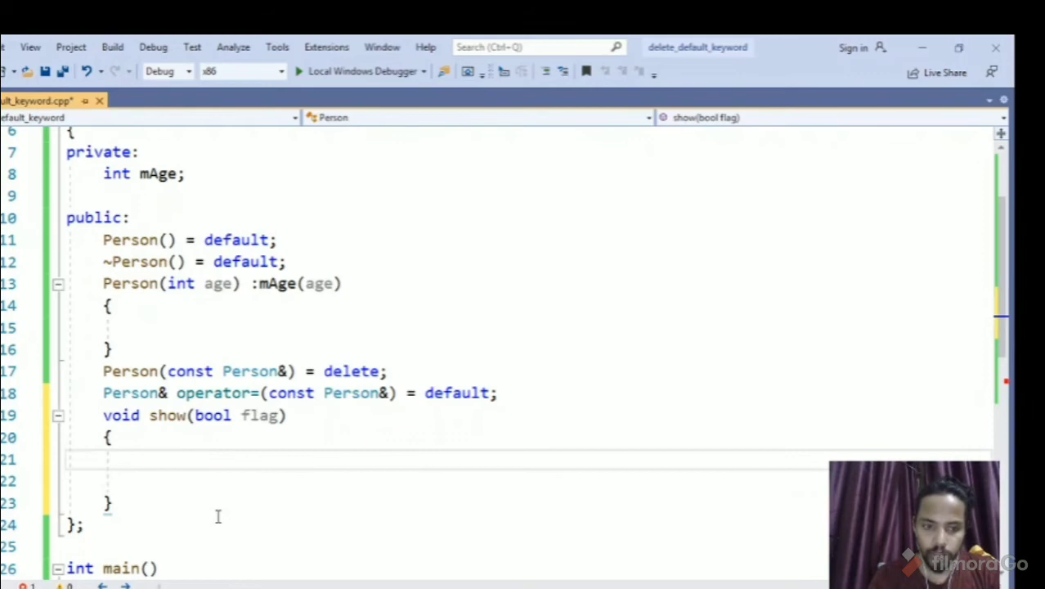
text(c)
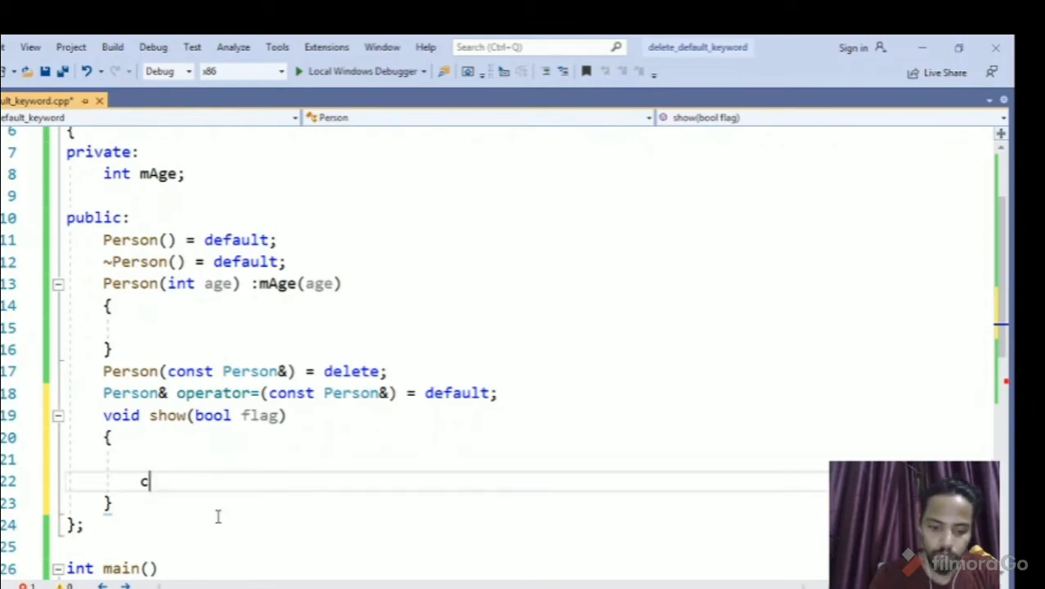
text(out<<")
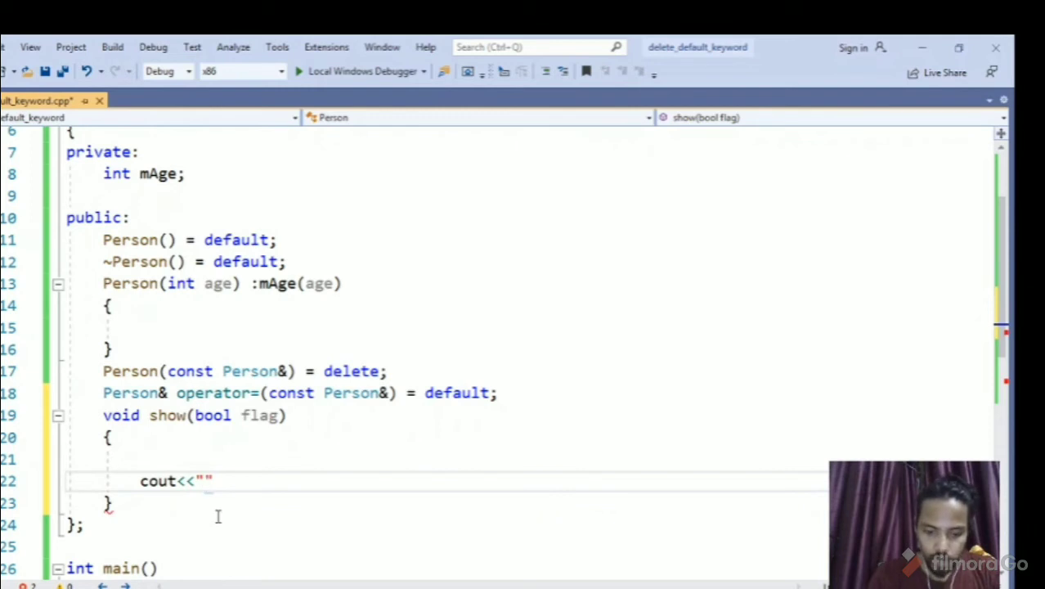
text(bool)
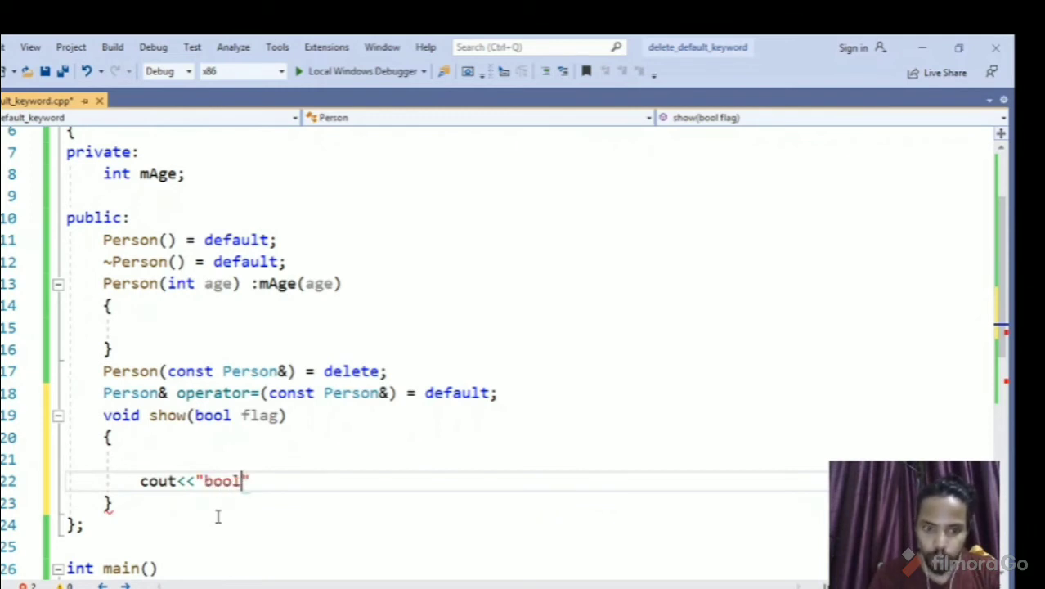
text(called)
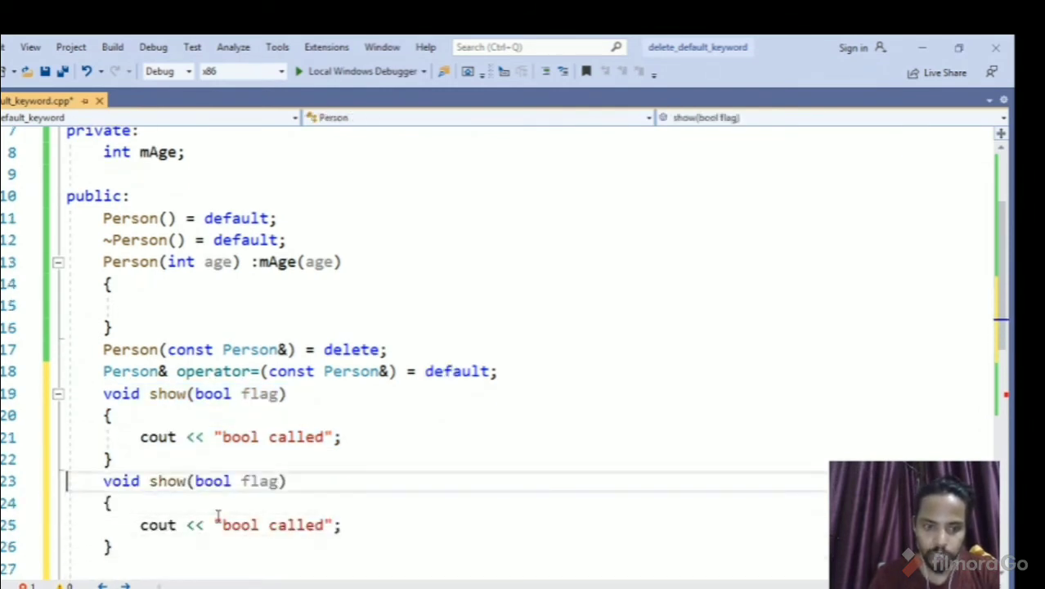
Step: Change the duplicated show overload's parameter type from bool to int
click(232, 481)
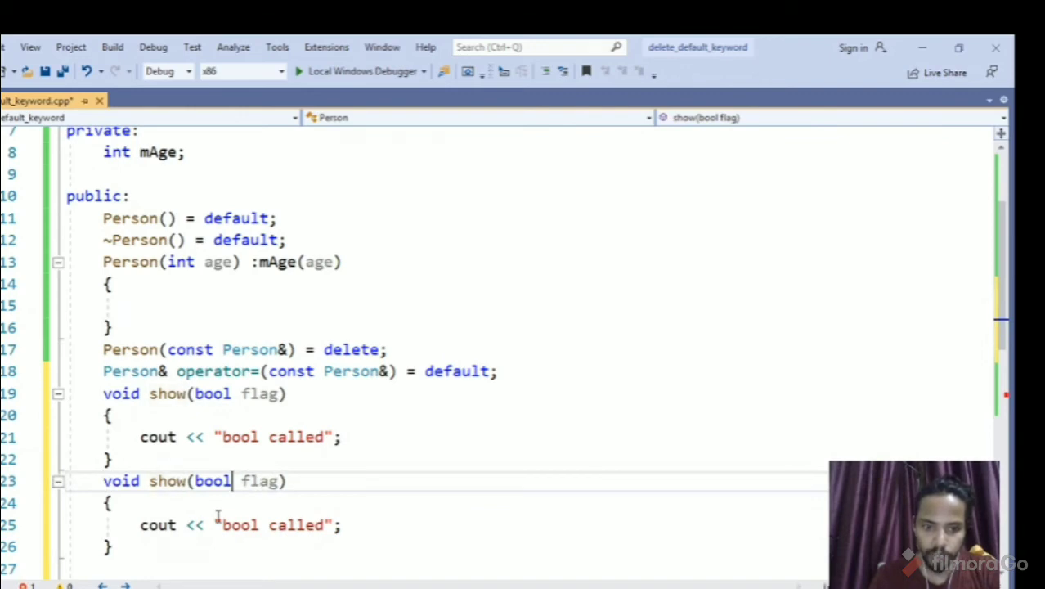
key(Backspace)
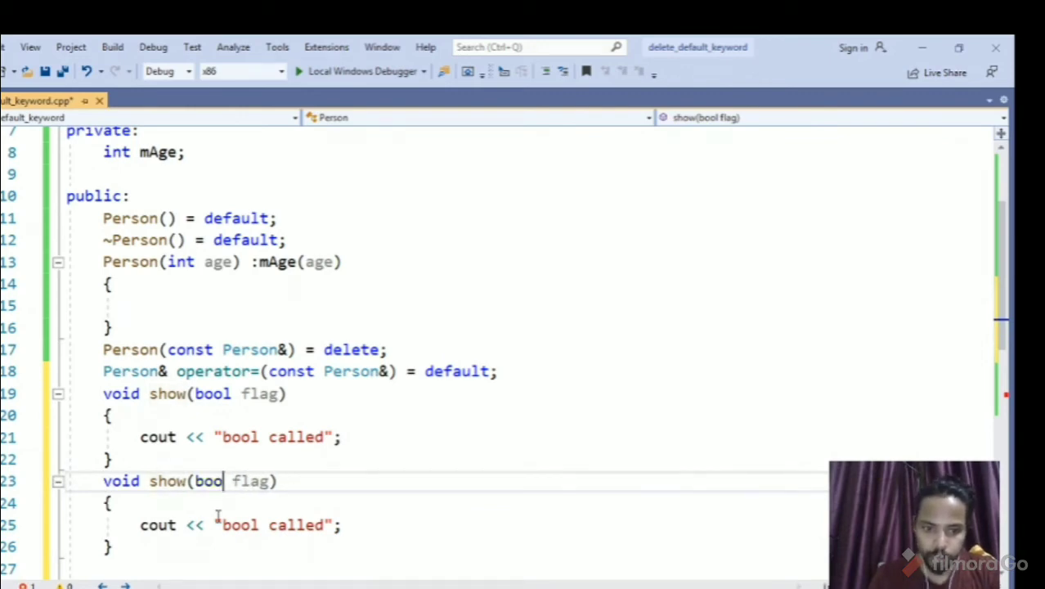
text(int)
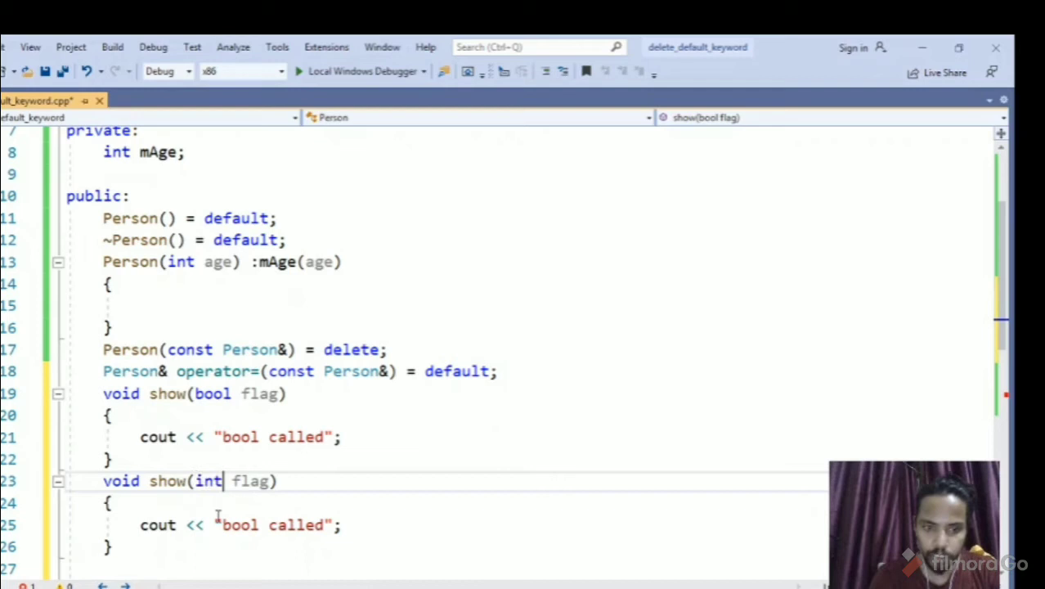
text(int)
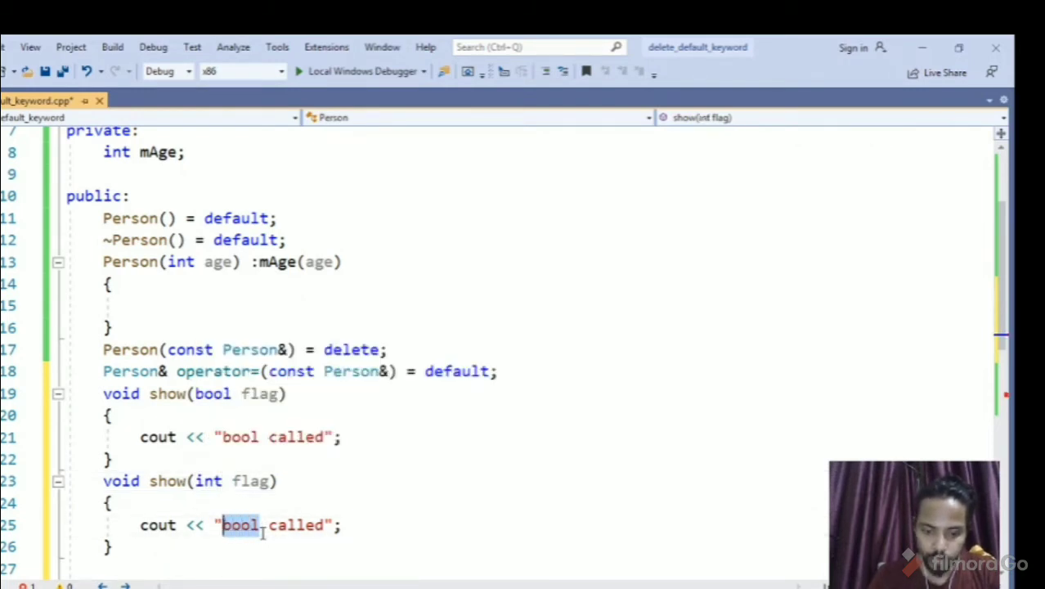
text(int)
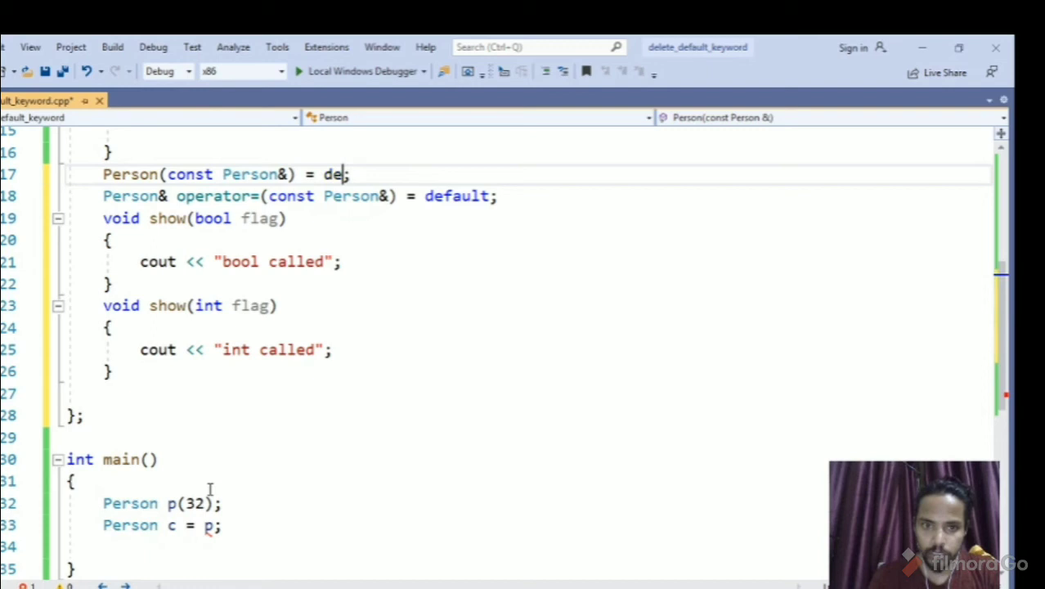
Step: Set the copy constructor to = default, add p.show(33); to main, and close the 'int called' output
text(fult;)
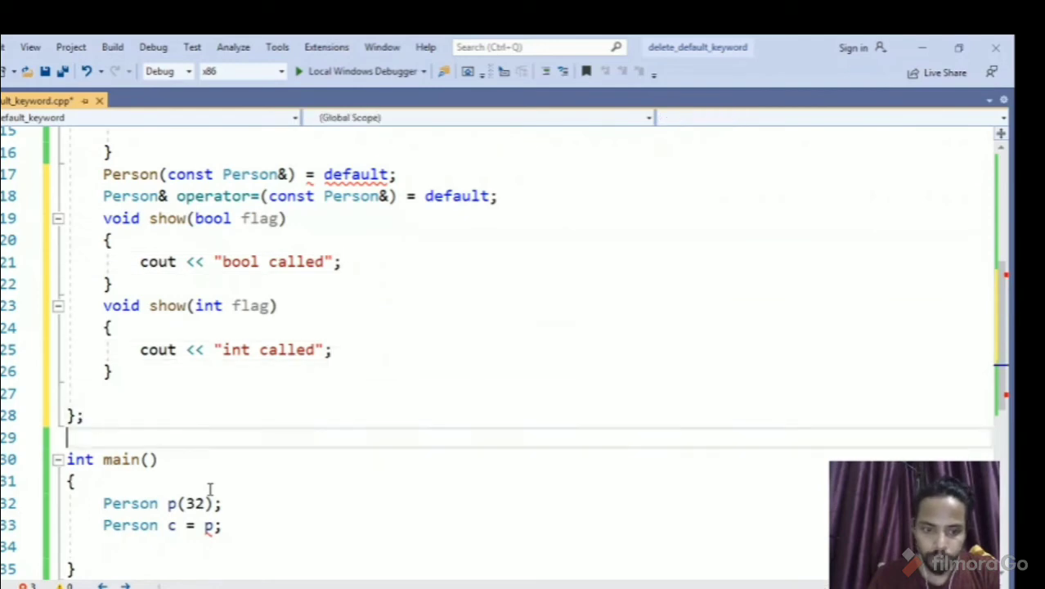
text(p)
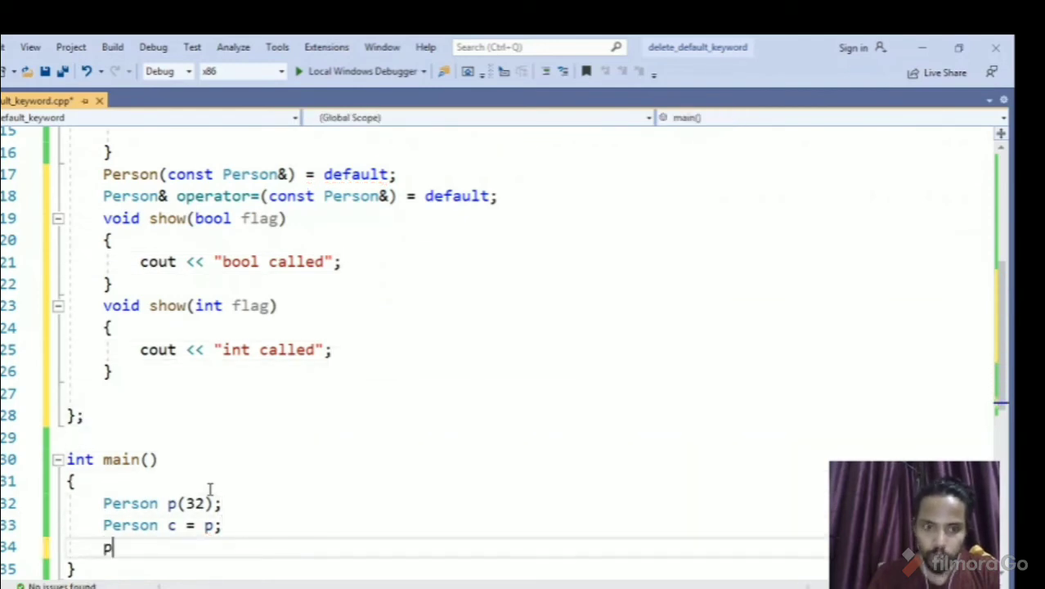
text(.sho)
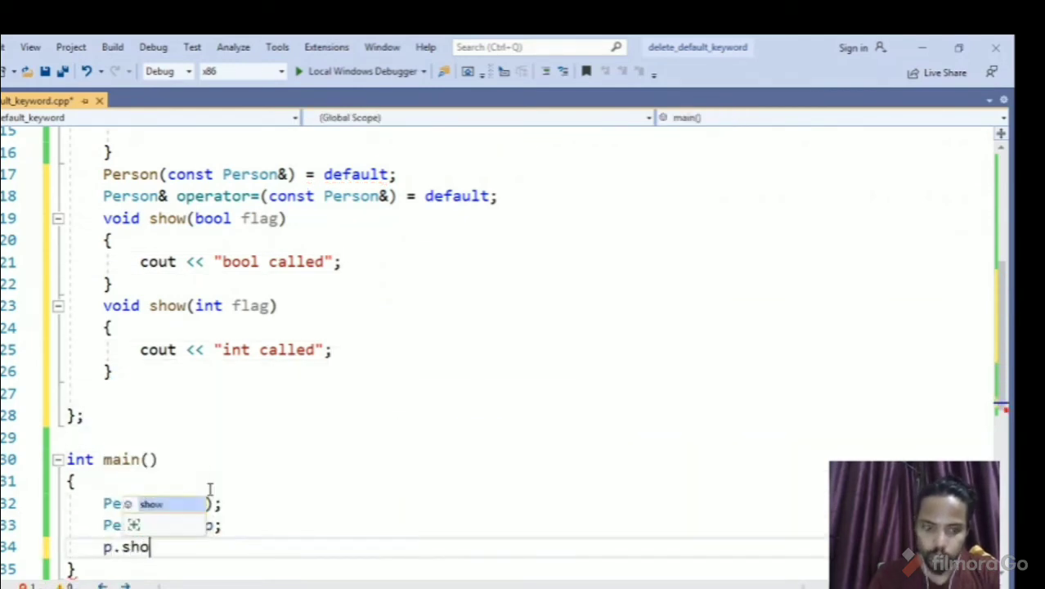
text(w())
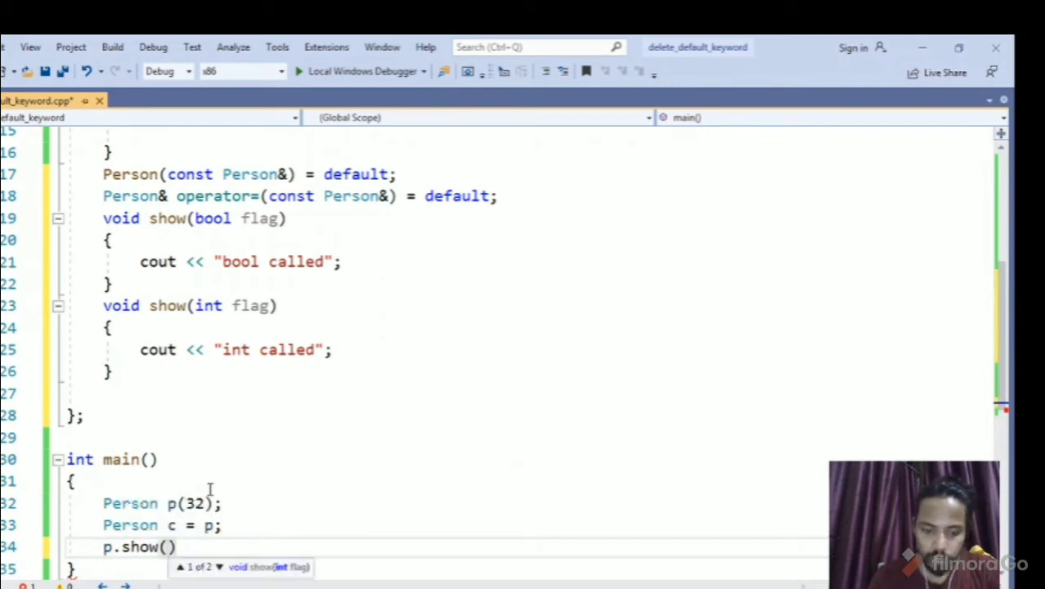
text(33);)
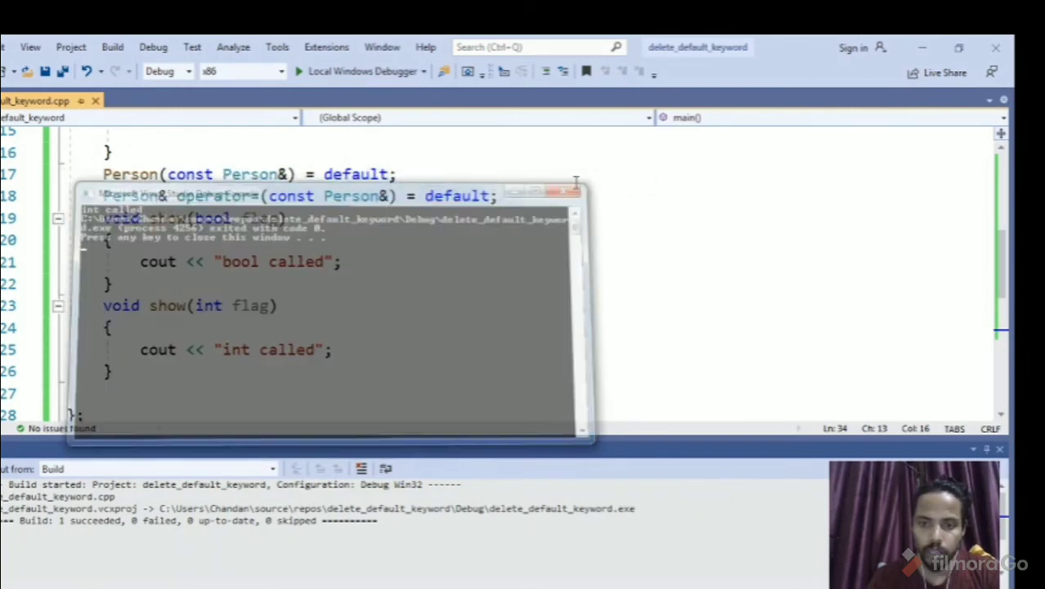
click(564, 190)
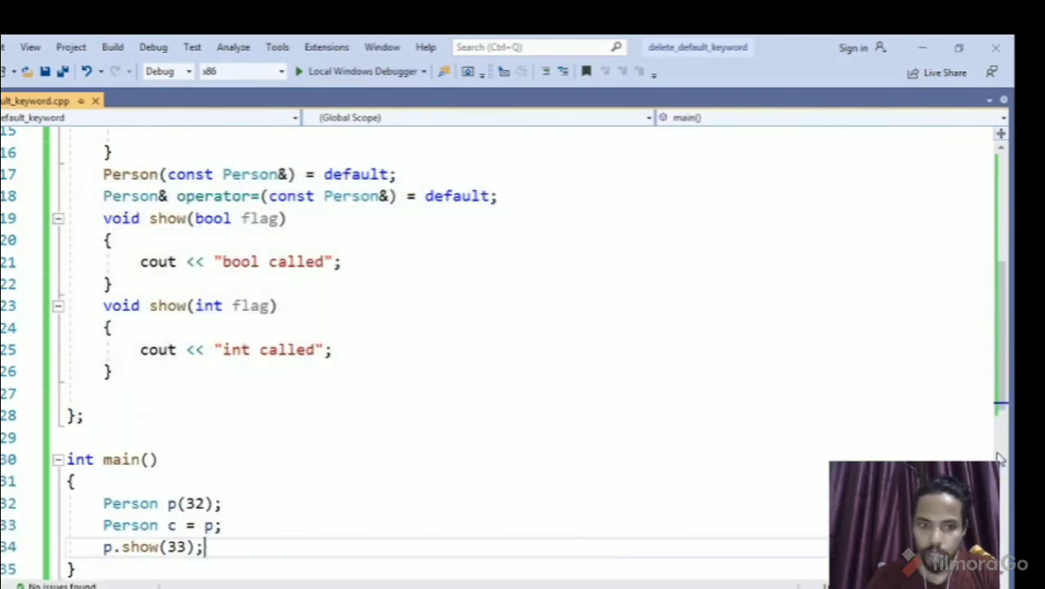
Step: Add a p.show(true); call to main
text(p)
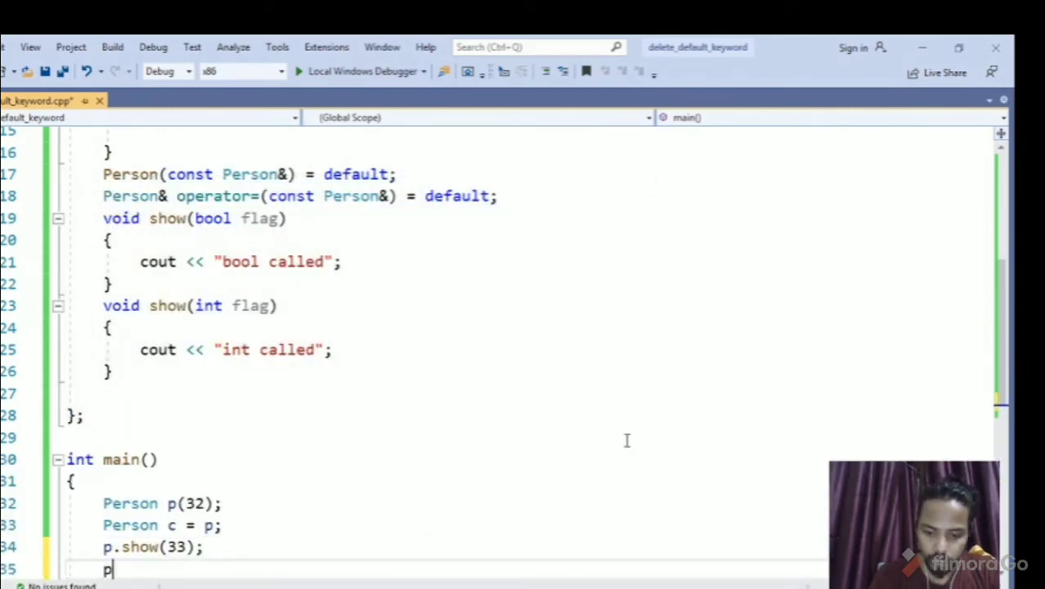
text(.show(t)
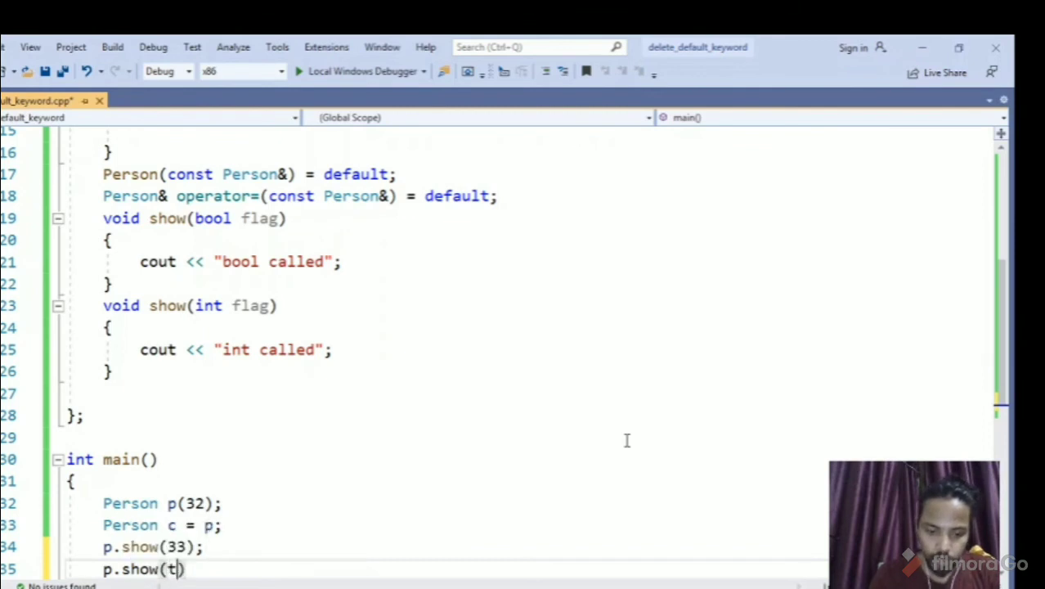
text(rue)
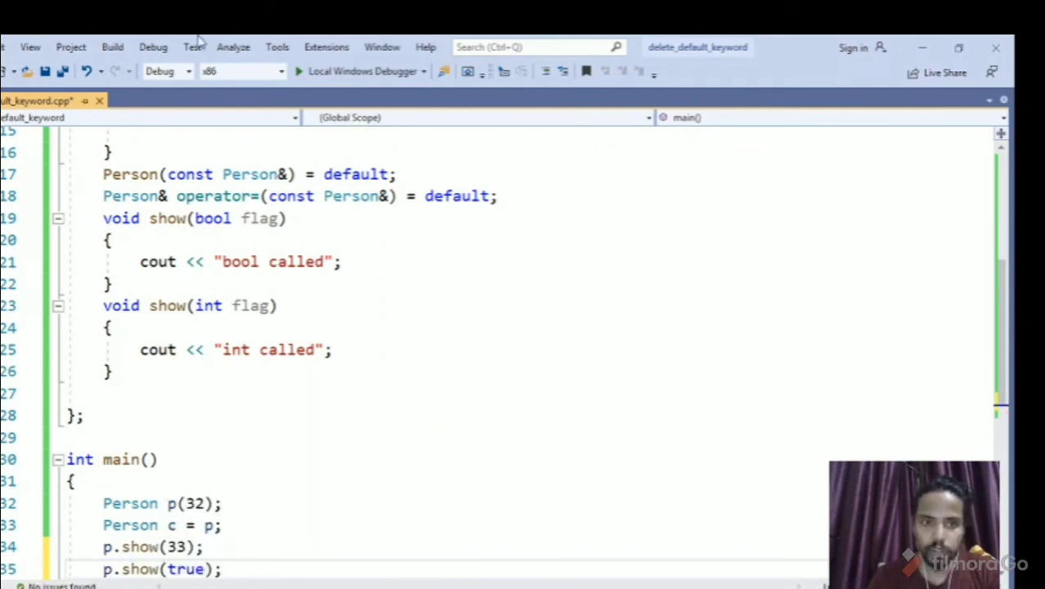
Step: Run via Debug > Start Debugging, then close the console after it prints 'bool called'
click(154, 46)
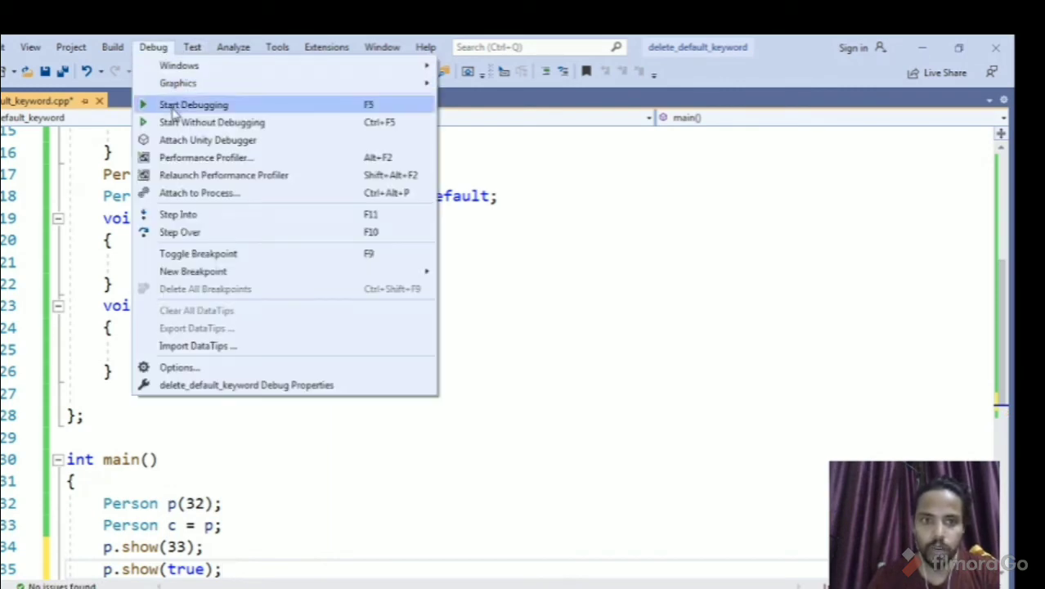
click(193, 104)
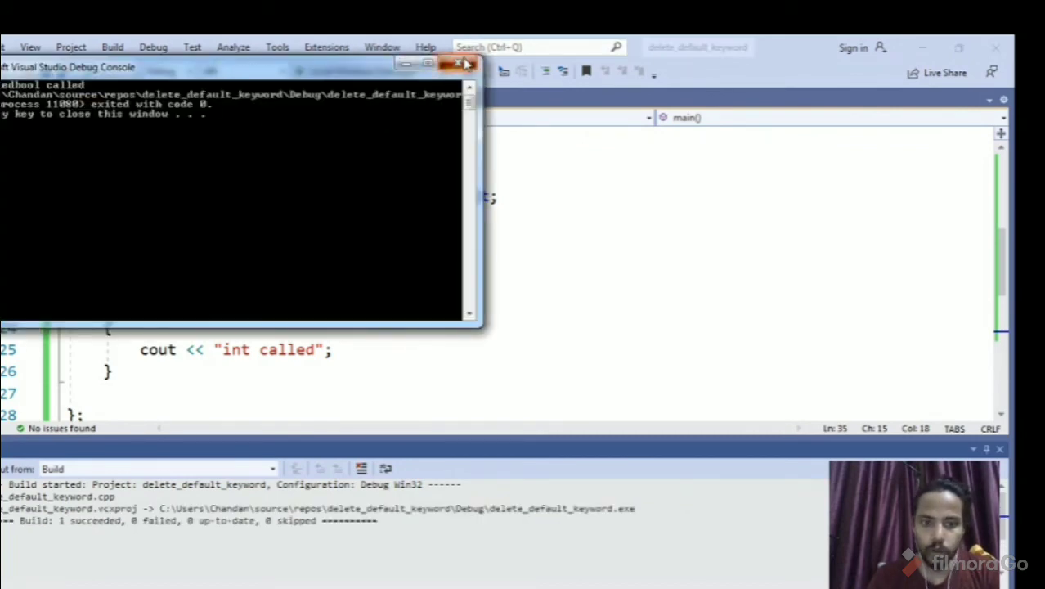
click(462, 63)
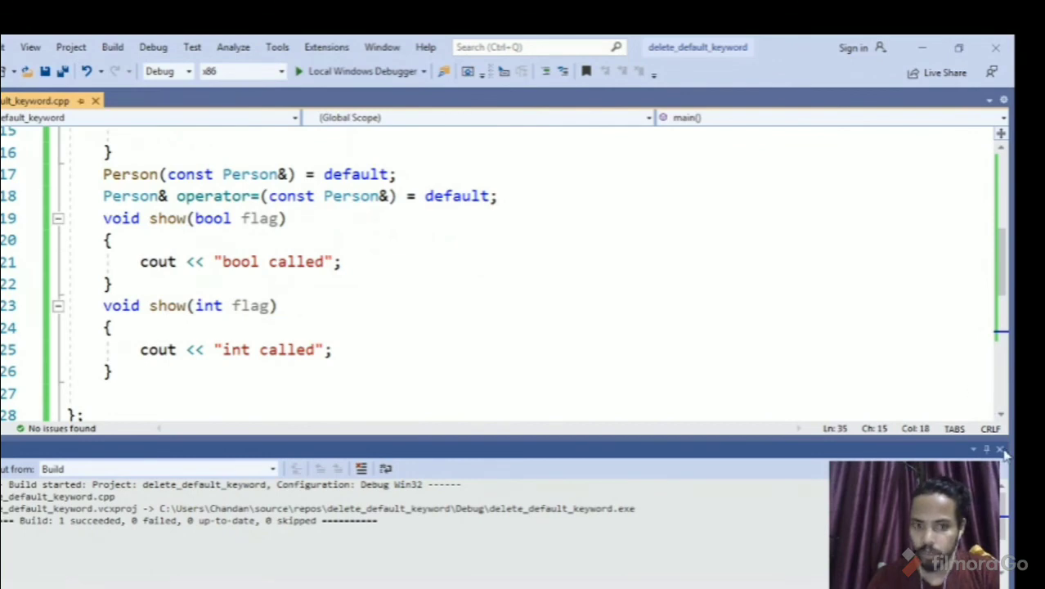
Step: Declare void show(bool flag) as = delete, with no body
click(1000, 449)
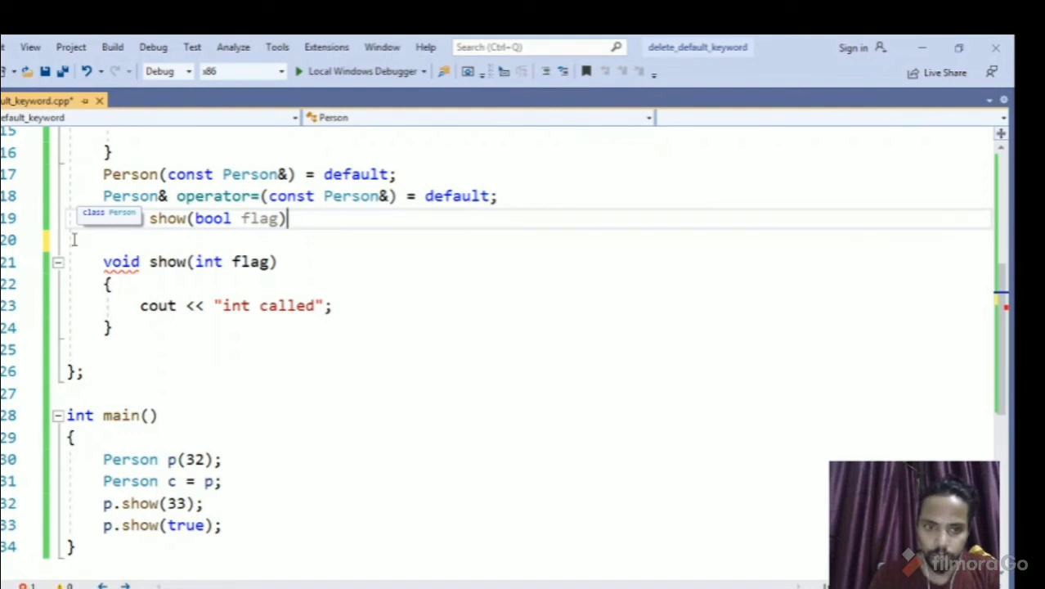
text(=delete;)
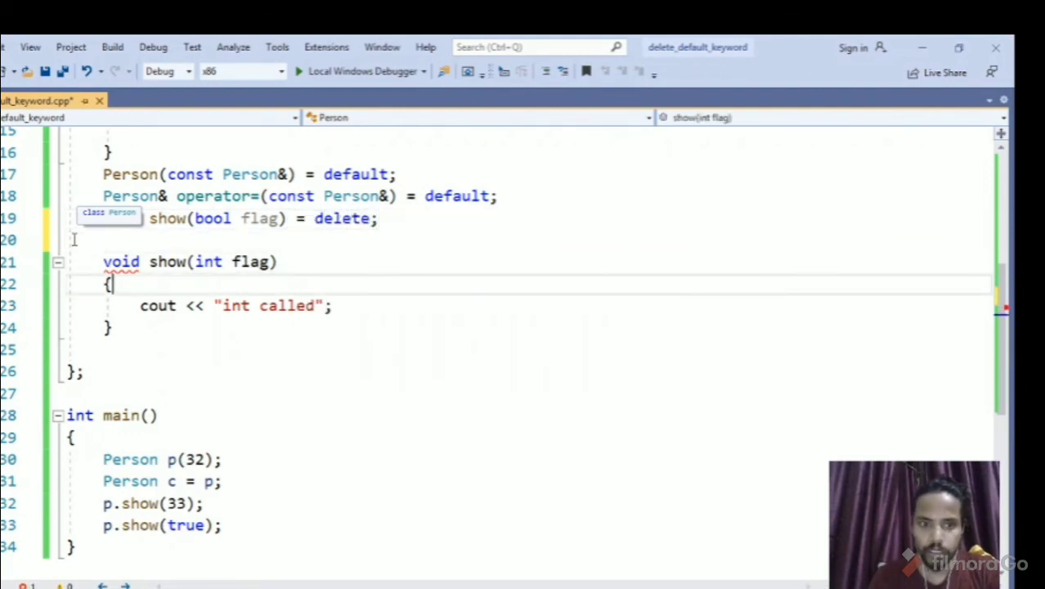
click(205, 503)
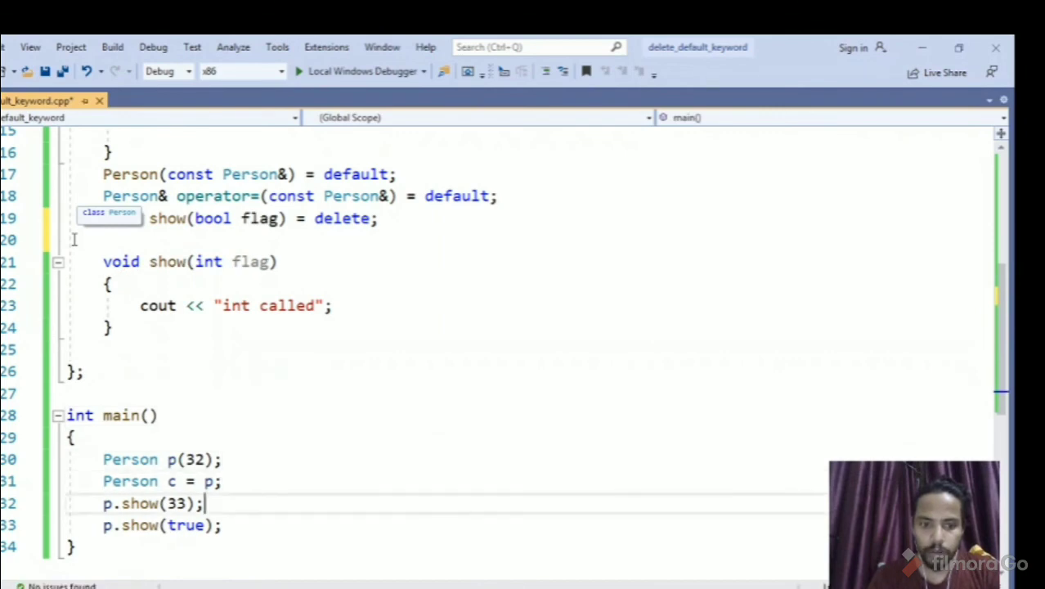